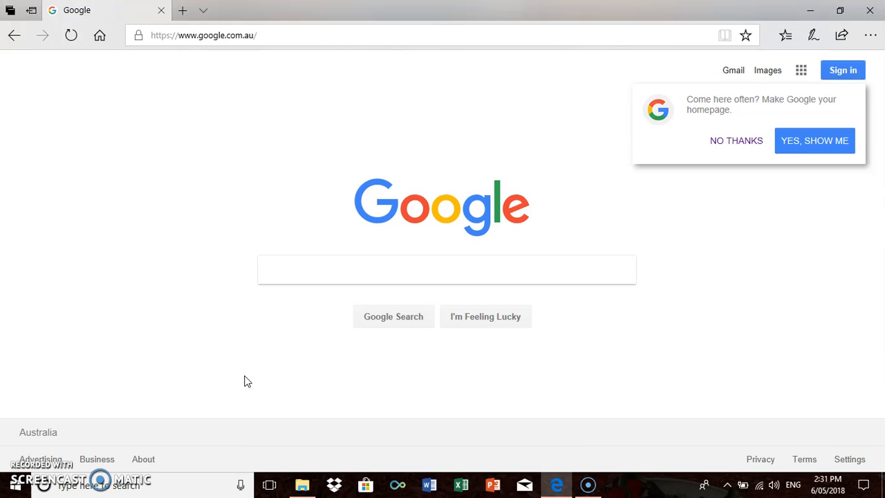
{"action": "mouse_move", "coordinate": [277, 65]}
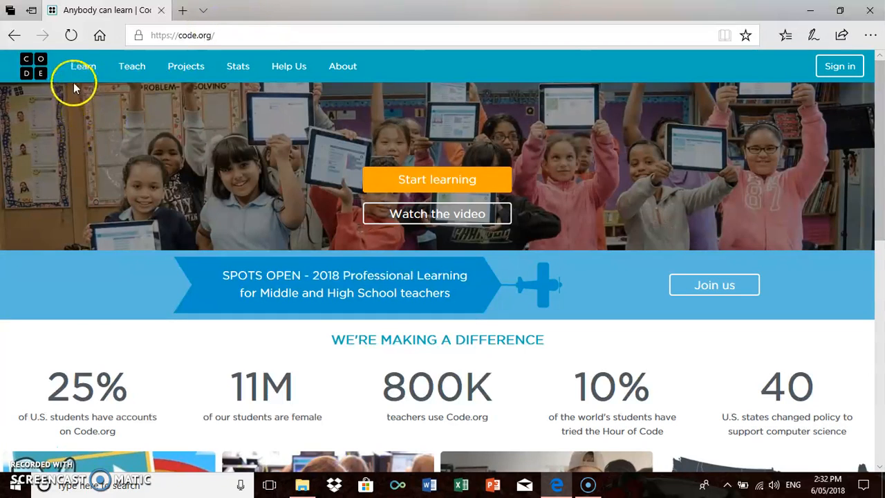
{"action": "mouse_move", "coordinate": [131, 70]}
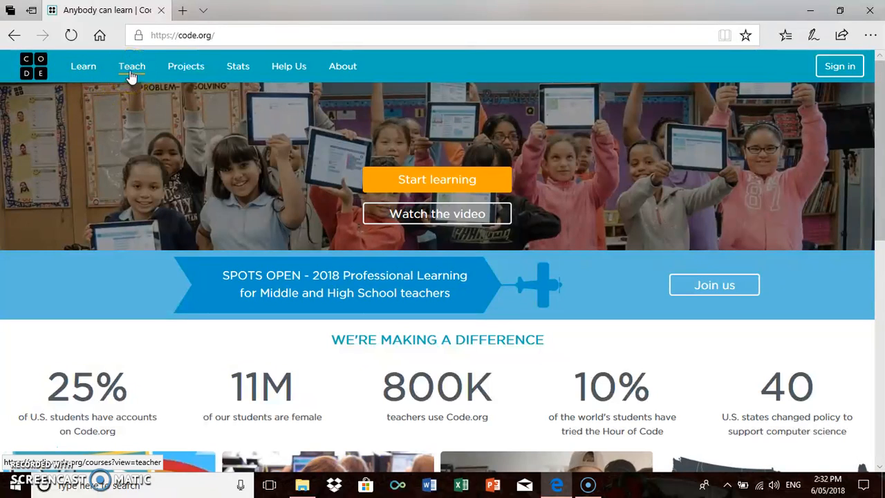
{"action": "left_click", "coordinate": [132, 67]}
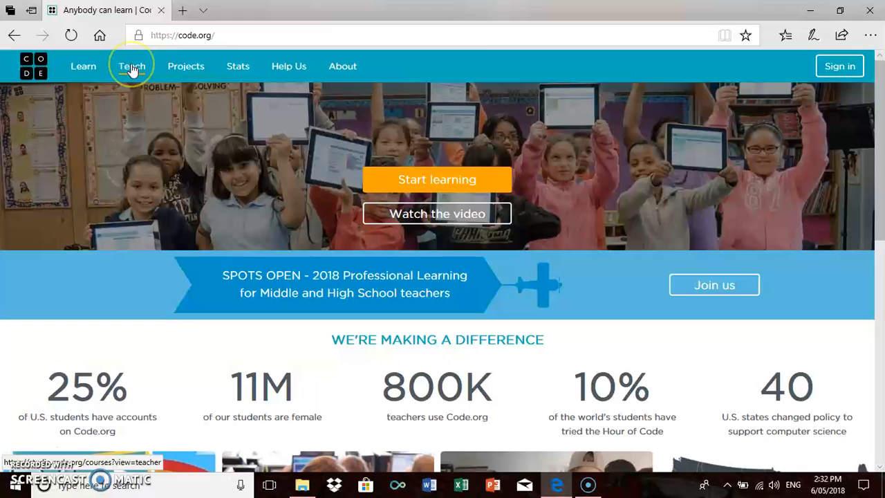
{"action": "mouse_move", "coordinate": [130, 111]}
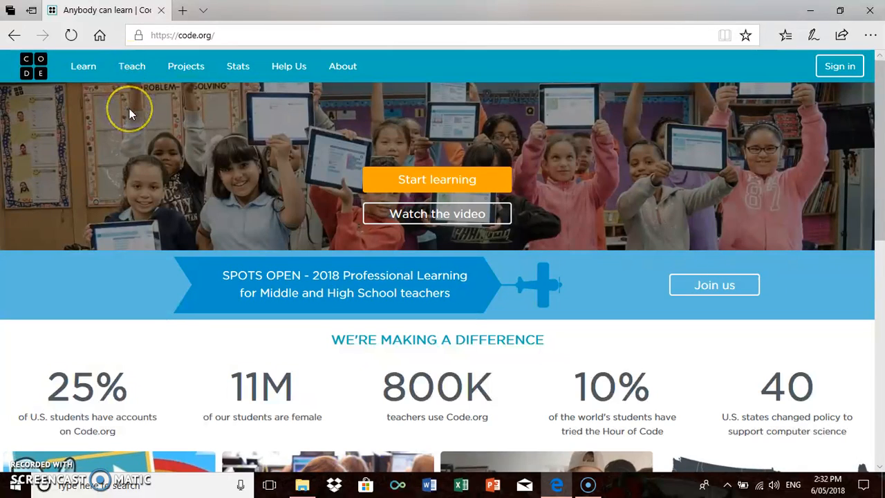
{"action": "mouse_move", "coordinate": [131, 114]}
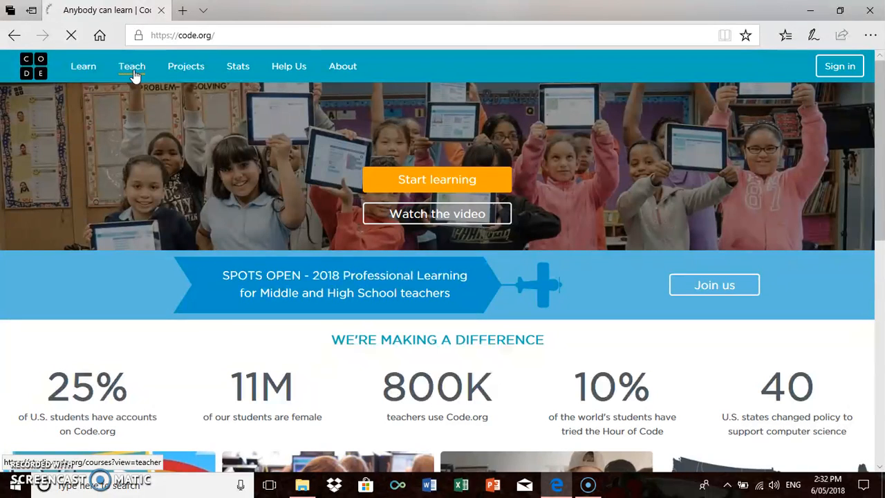
- Go to the Teach section and scroll through the recommended Code.org courses
{"action": "left_click", "coordinate": [131, 66]}
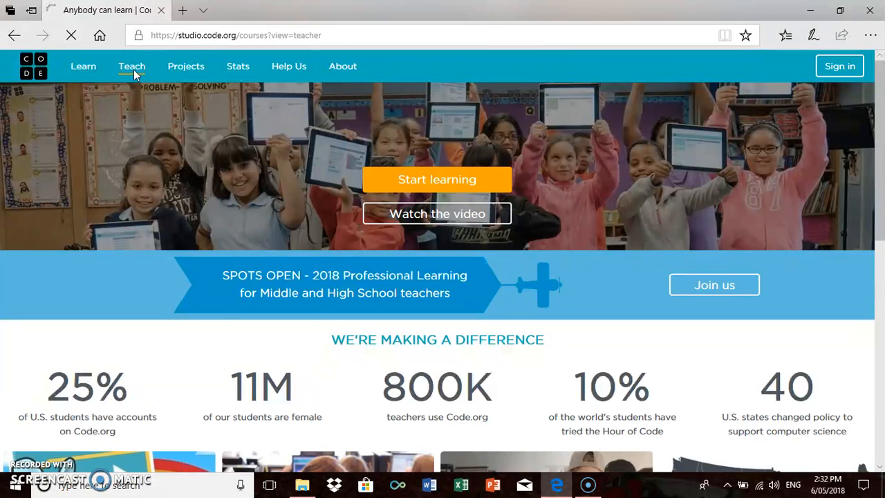
{"action": "left_click", "coordinate": [130, 66]}
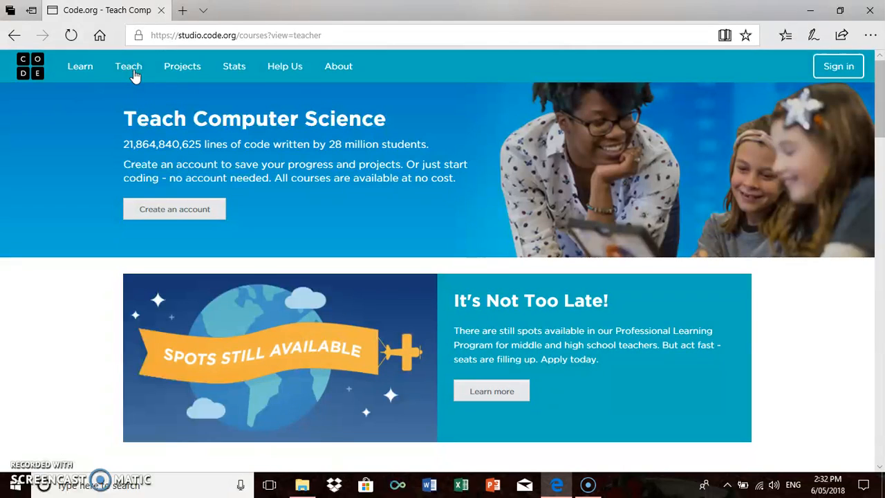
{"action": "mouse_move", "coordinate": [880, 72]}
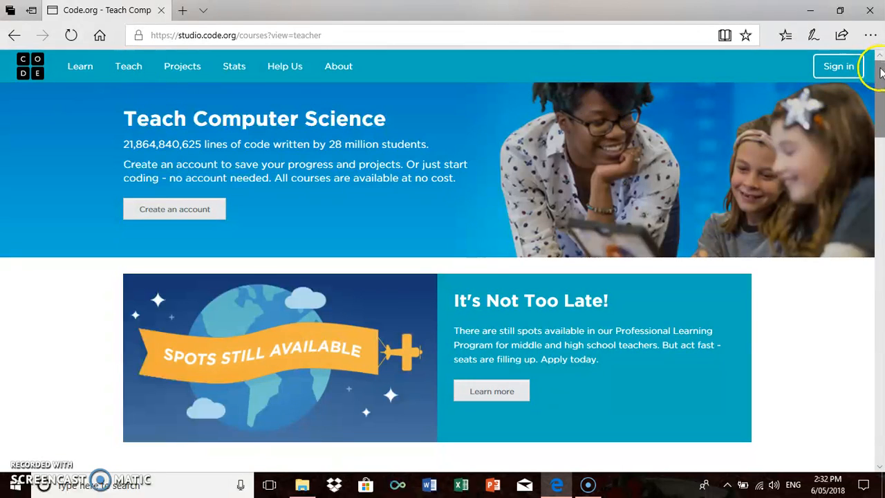
{"action": "scroll", "scroll_direction": "down", "scroll_amount": 3}
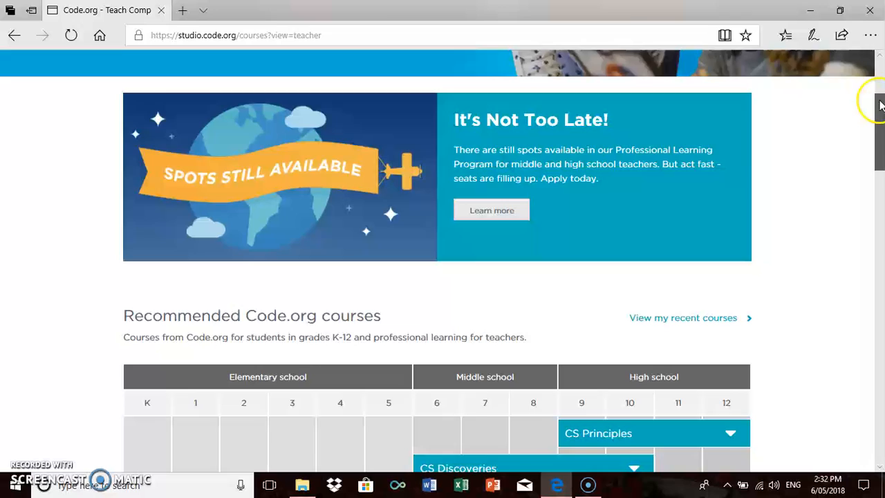
{"action": "scroll", "scroll_direction": "down", "scroll_amount": 3}
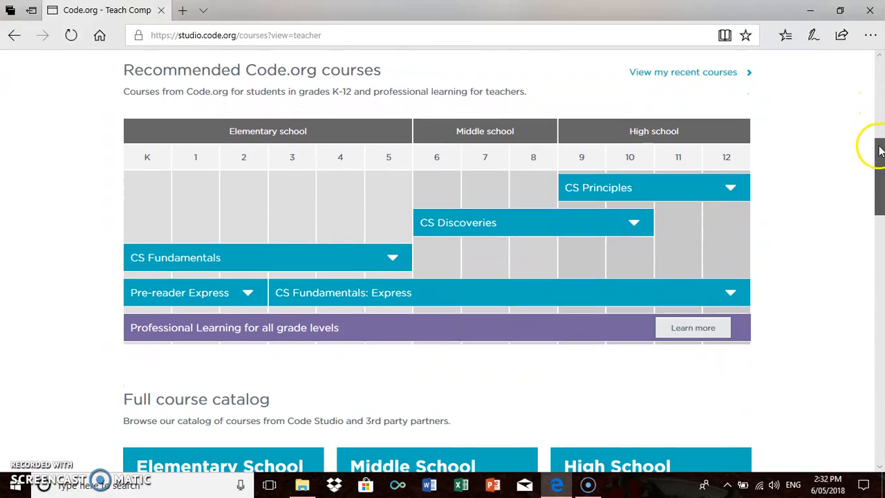
{"action": "scroll", "scroll_direction": "down", "scroll_amount": 3}
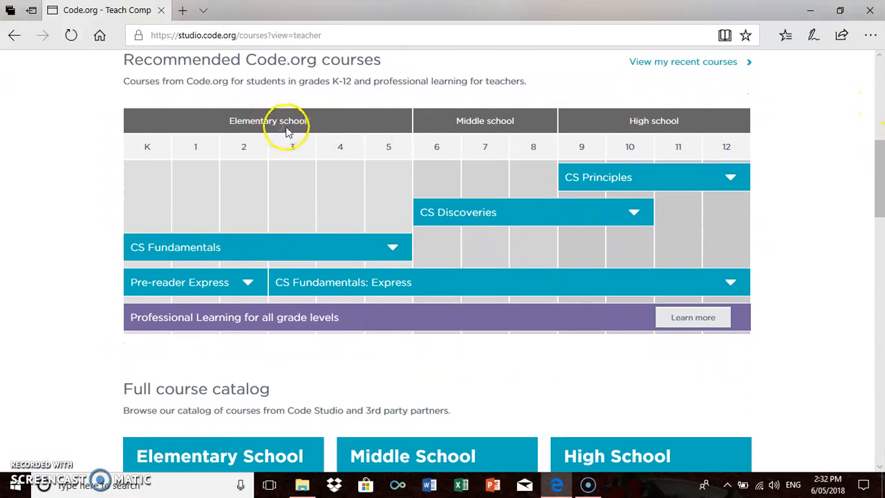
{"action": "mouse_move", "coordinate": [671, 120]}
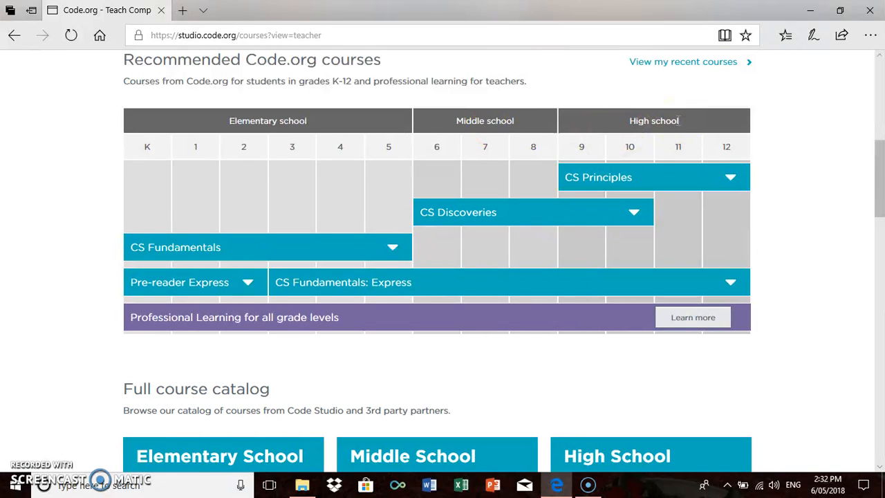
{"action": "mouse_move", "coordinate": [881, 151]}
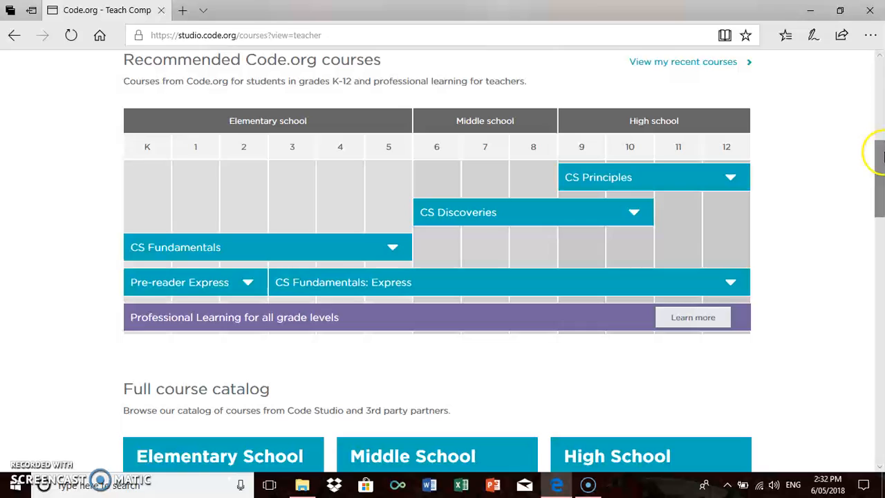
- Continue down the teaching page to the full course catalog
{"action": "scroll", "scroll_direction": "down", "scroll_amount": 3}
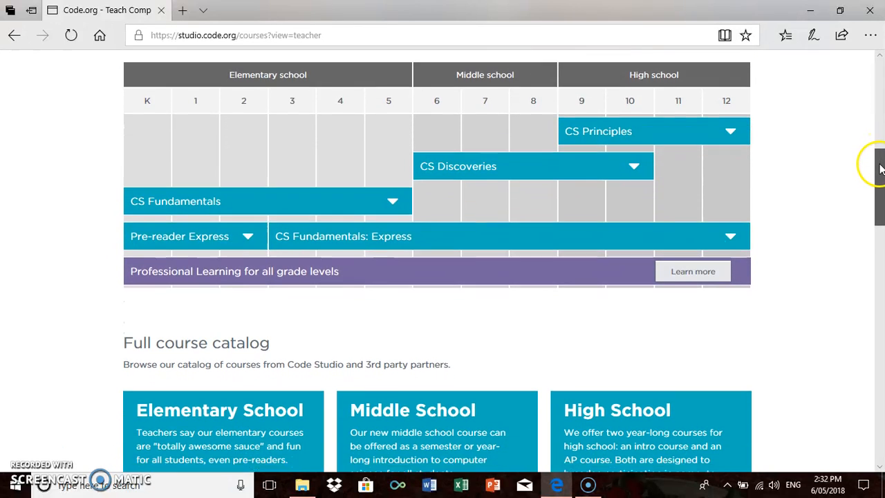
{"action": "scroll", "scroll_direction": "down", "scroll_amount": 3}
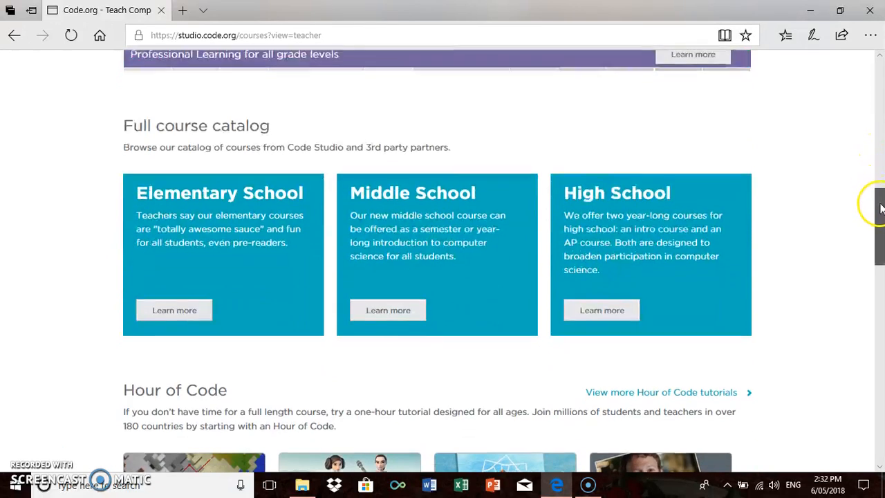
{"action": "scroll", "scroll_direction": "down", "scroll_amount": 3}
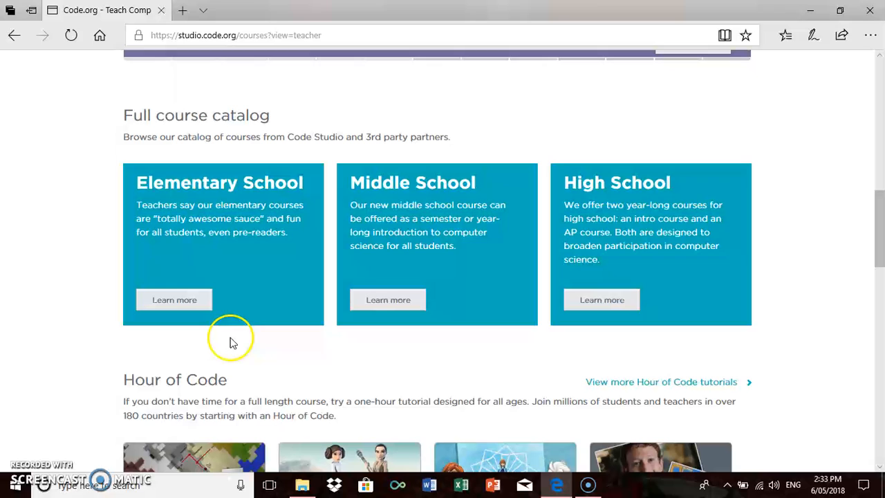
{"action": "mouse_move", "coordinate": [183, 310]}
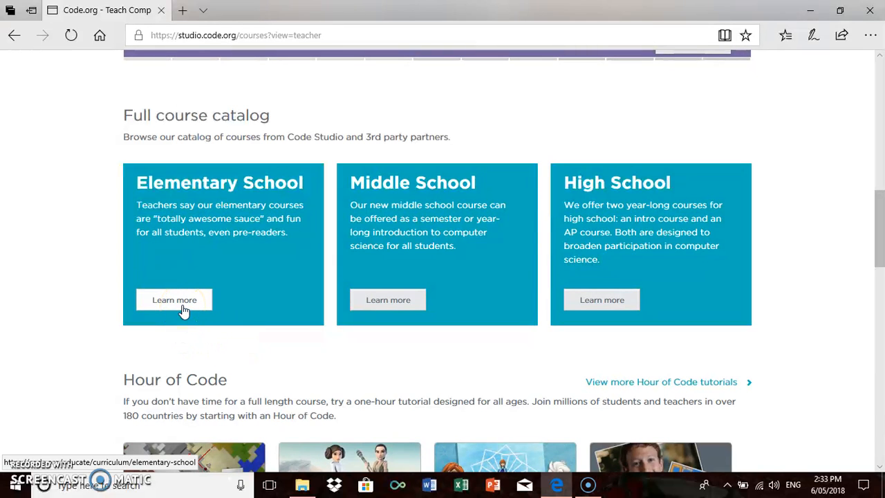
- Go to the Elementary School page and scroll past the grade chart to the Courses A–F descriptions
{"action": "left_click", "coordinate": [175, 299]}
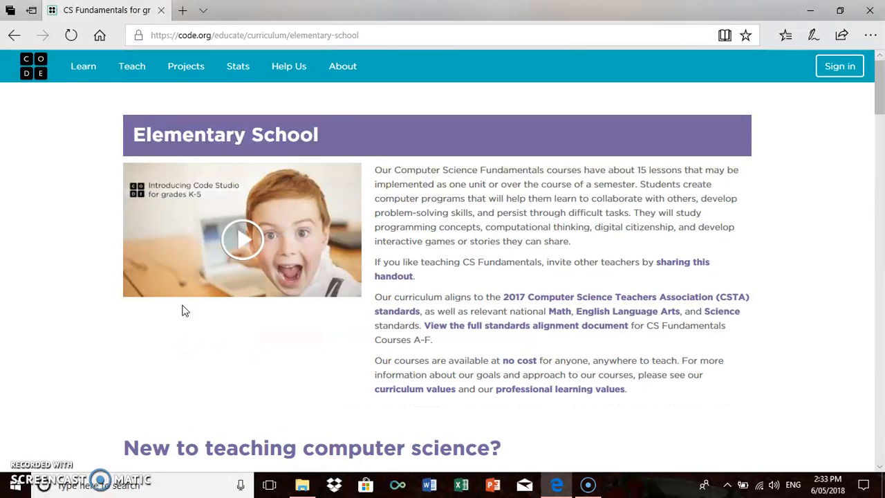
{"action": "scroll", "scroll_direction": "down", "scroll_amount": 3}
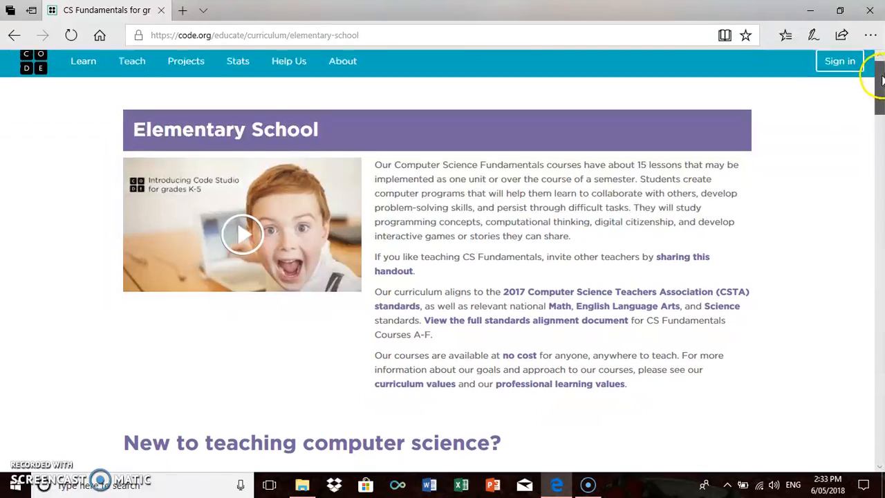
{"action": "scroll", "scroll_direction": "down", "scroll_amount": 3}
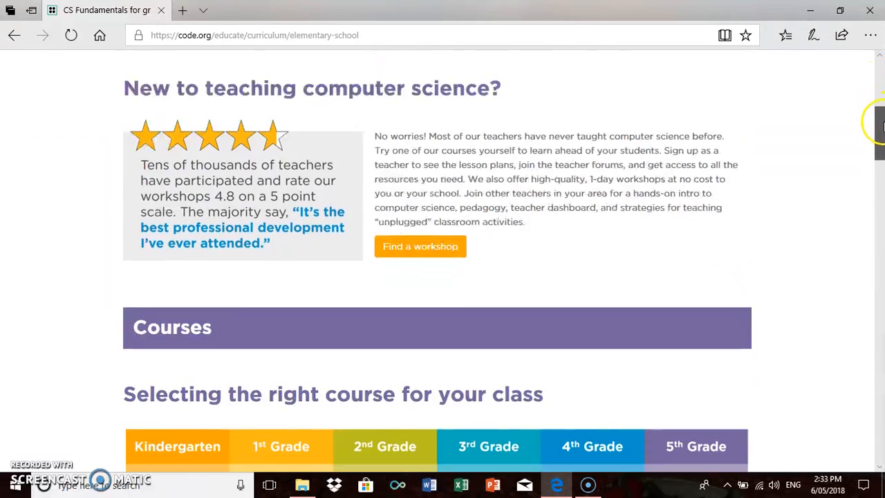
{"action": "scroll", "scroll_direction": "down", "scroll_amount": 3}
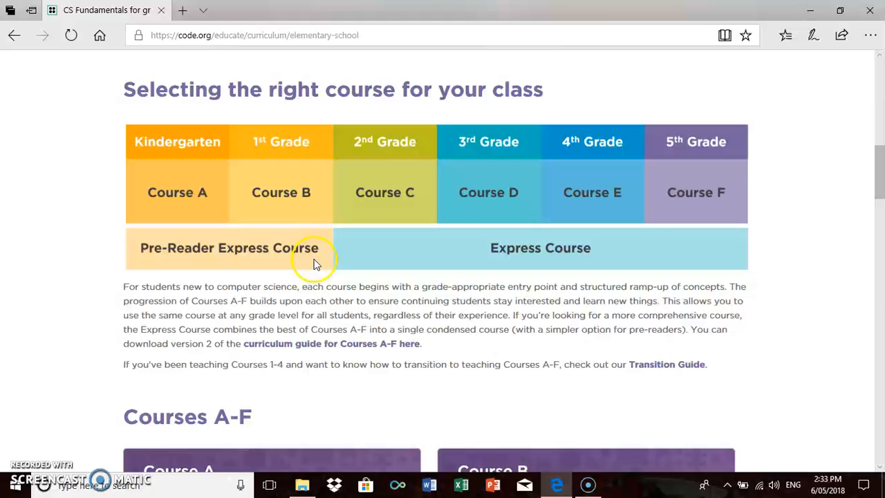
{"action": "mouse_move", "coordinate": [670, 179]}
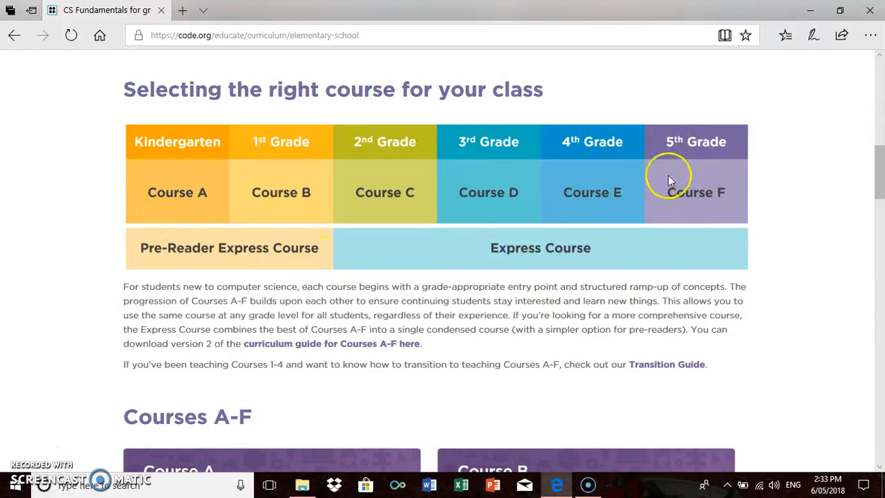
{"action": "mouse_move", "coordinate": [198, 169]}
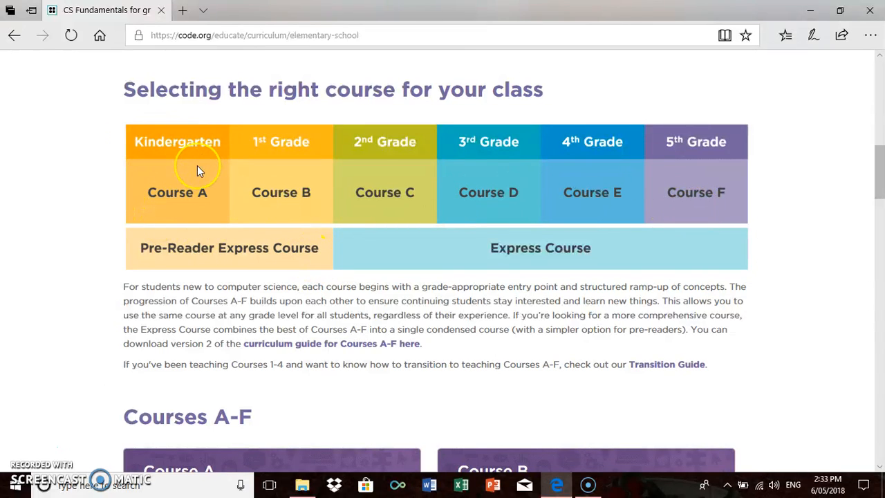
{"action": "mouse_move", "coordinate": [221, 188]}
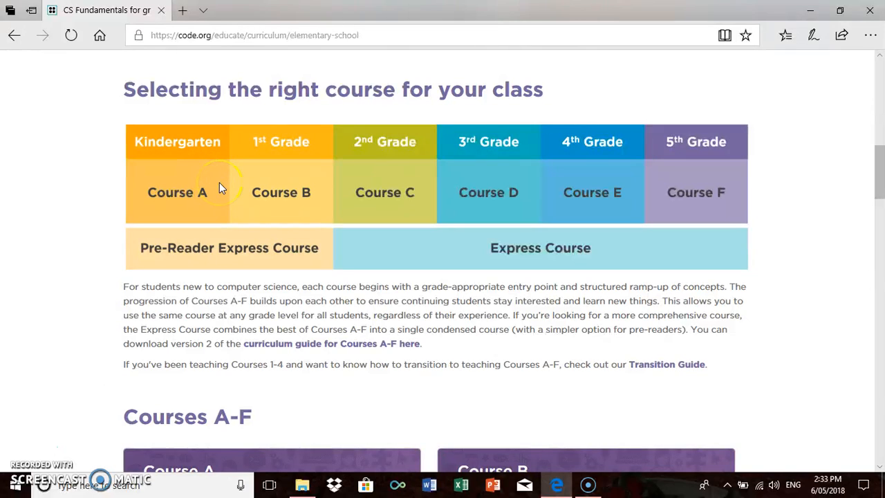
{"action": "mouse_move", "coordinate": [177, 169]}
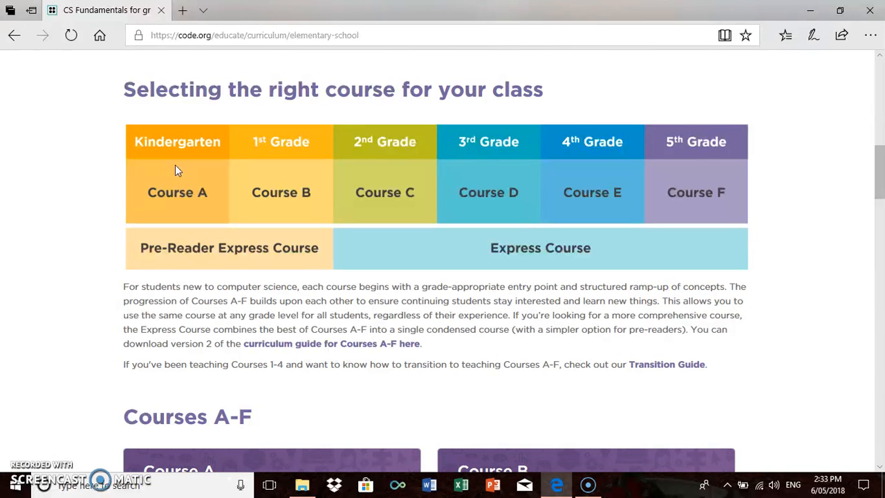
{"action": "mouse_move", "coordinate": [882, 173]}
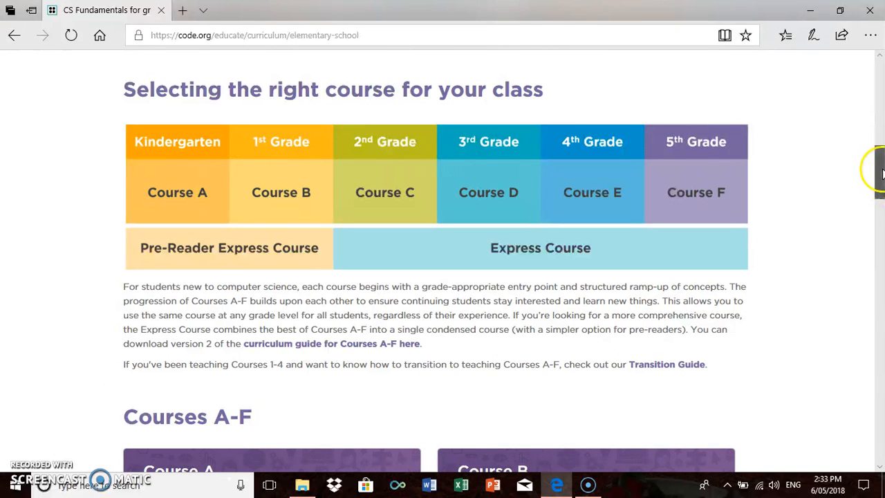
{"action": "scroll", "scroll_direction": "down", "scroll_amount": 3}
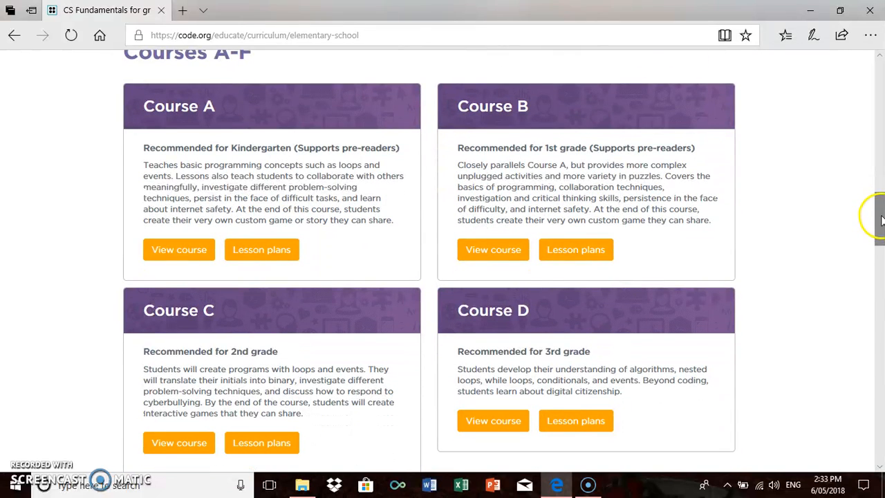
{"action": "mouse_move", "coordinate": [171, 116]}
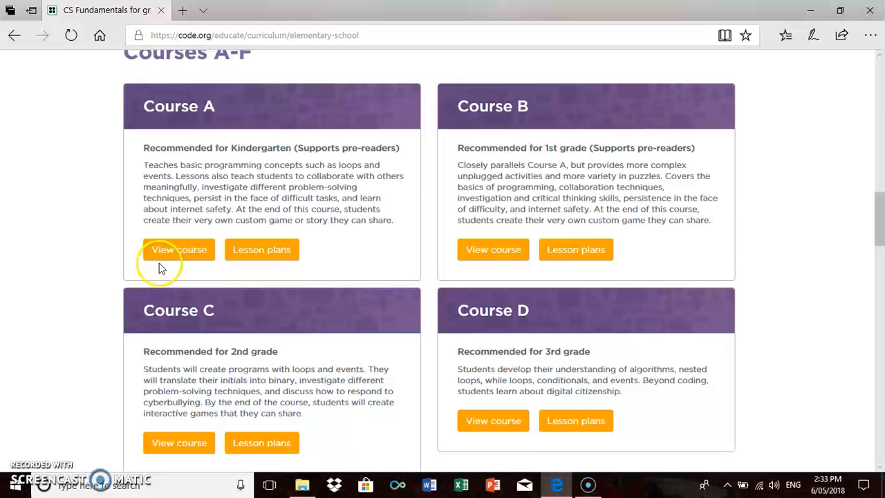
{"action": "mouse_move", "coordinate": [265, 263]}
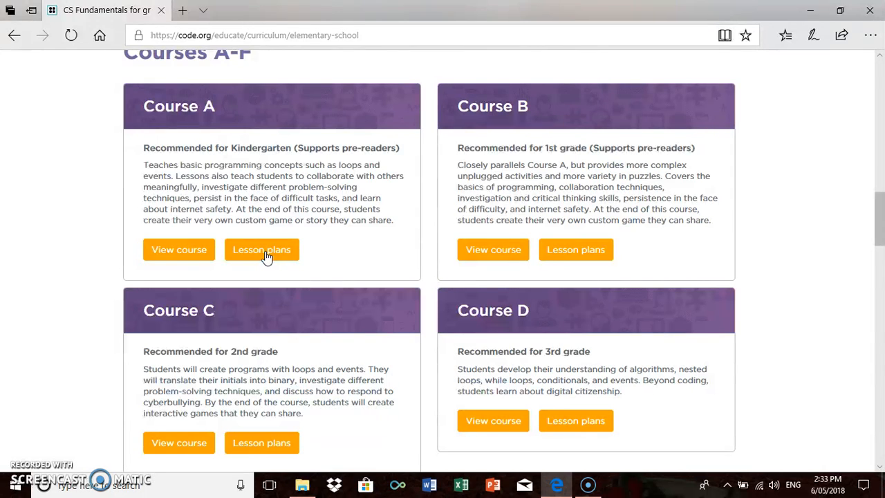
- Go to the Course A lesson plans from its course card
{"action": "left_click", "coordinate": [262, 249]}
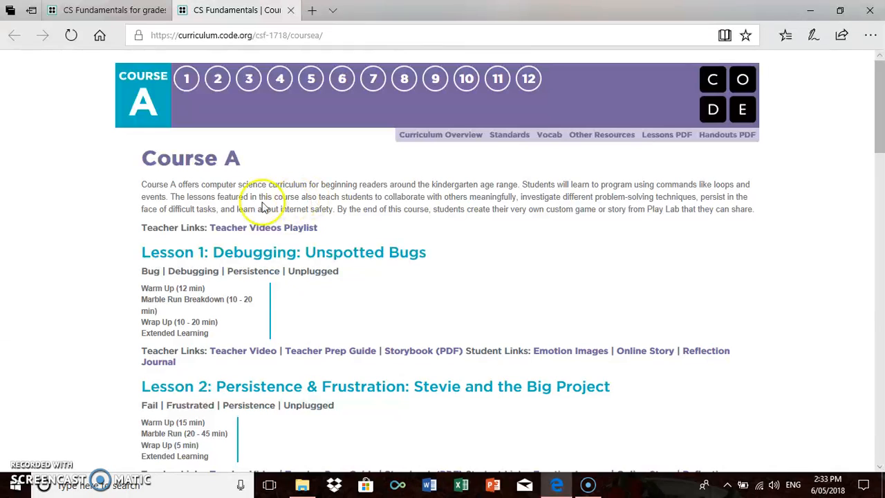
{"action": "mouse_move", "coordinate": [191, 268]}
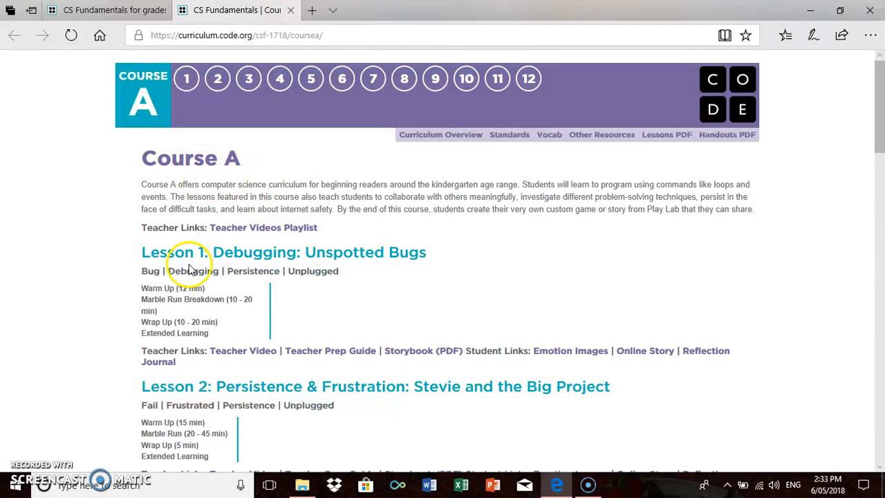
{"action": "mouse_move", "coordinate": [422, 258]}
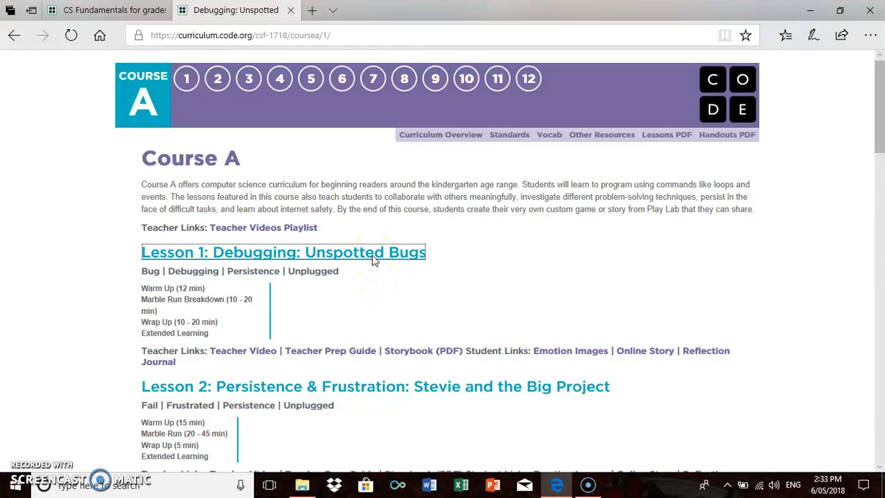
- Bring up the Lesson 1: Debugging: Unspotted Bugs plan and read its objectives and preparation
{"action": "left_click", "coordinate": [284, 252]}
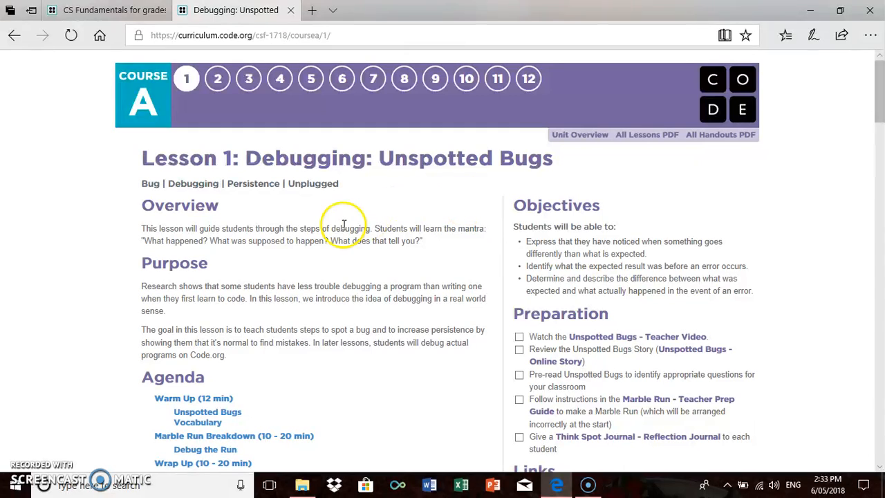
{"action": "mouse_move", "coordinate": [244, 213]}
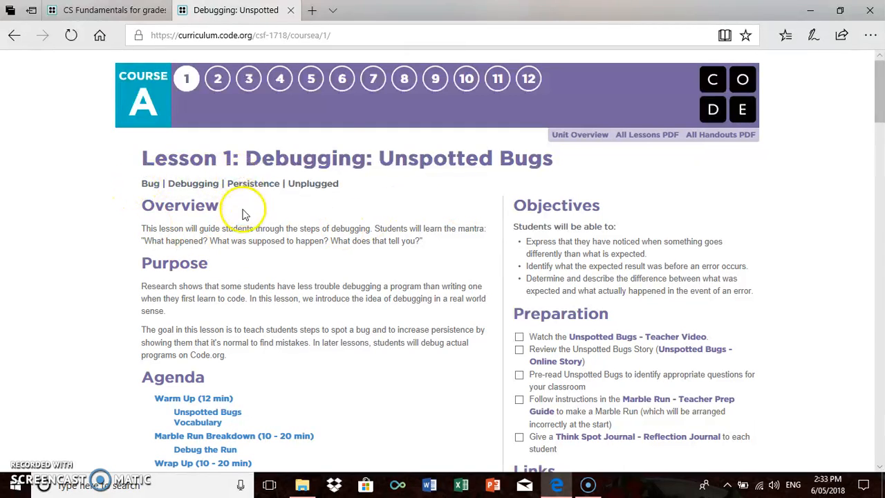
{"action": "mouse_move", "coordinate": [318, 182]}
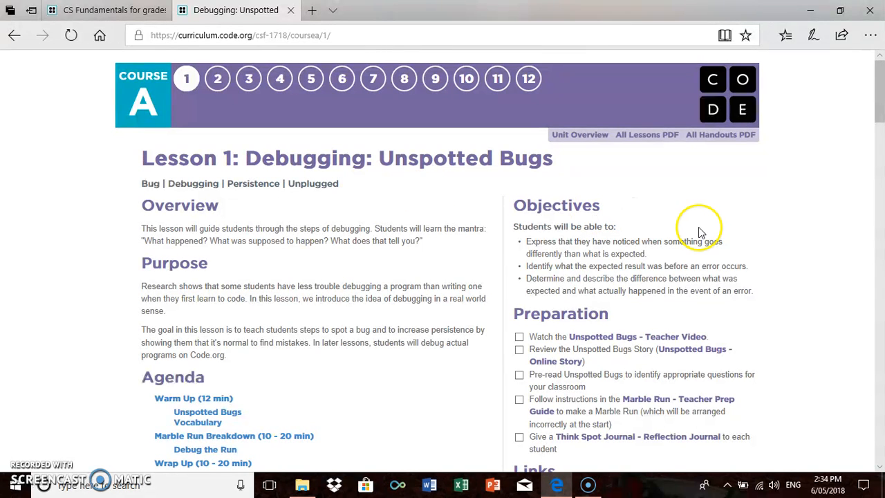
{"action": "scroll", "scroll_direction": "down", "scroll_amount": 3}
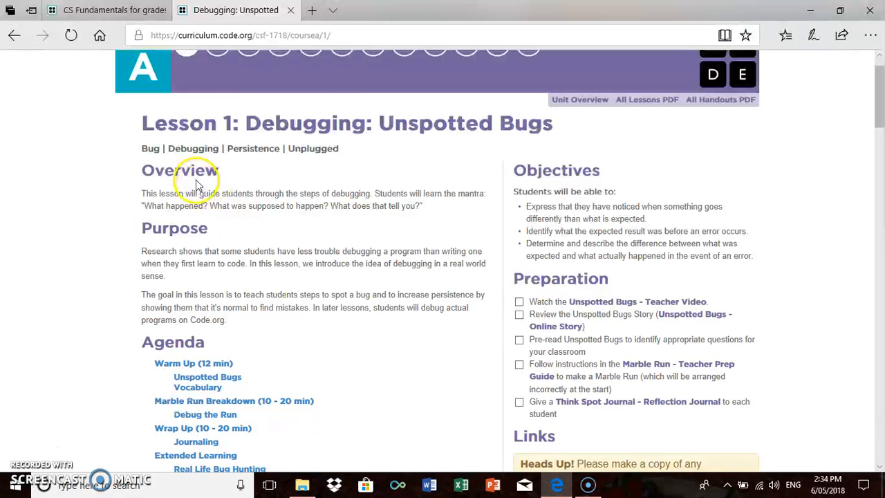
{"action": "mouse_move", "coordinate": [199, 249]}
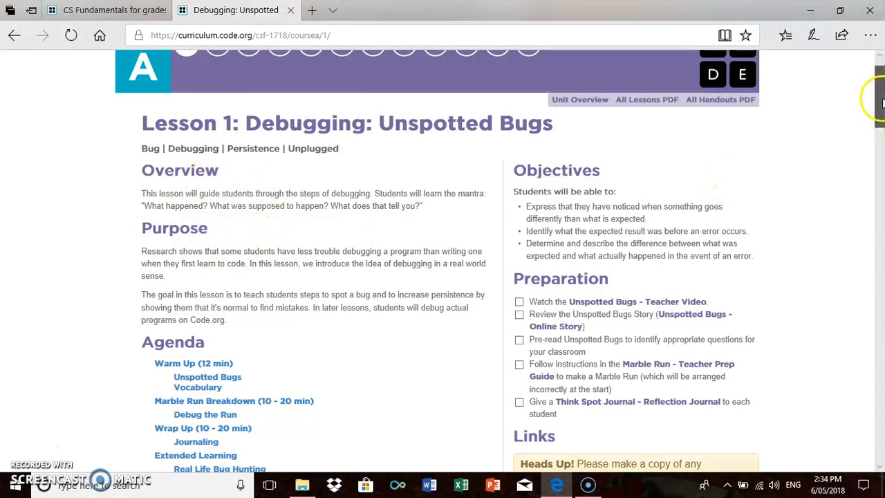
{"action": "scroll", "scroll_direction": "down", "scroll_amount": 3}
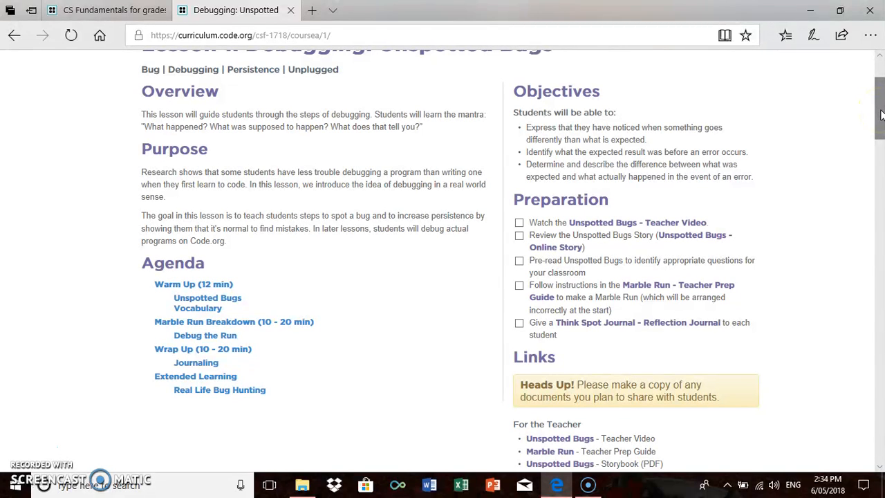
{"action": "scroll", "scroll_direction": "down", "scroll_amount": 3}
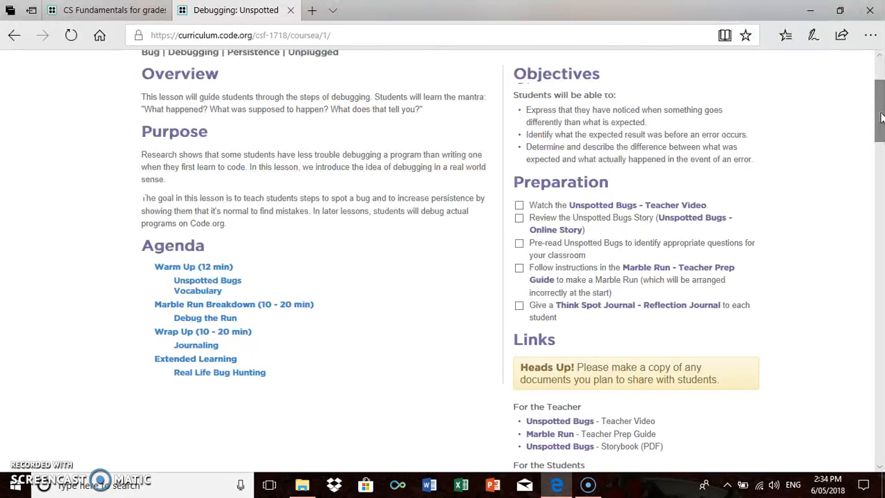
{"action": "scroll", "scroll_direction": "up", "scroll_amount": 3}
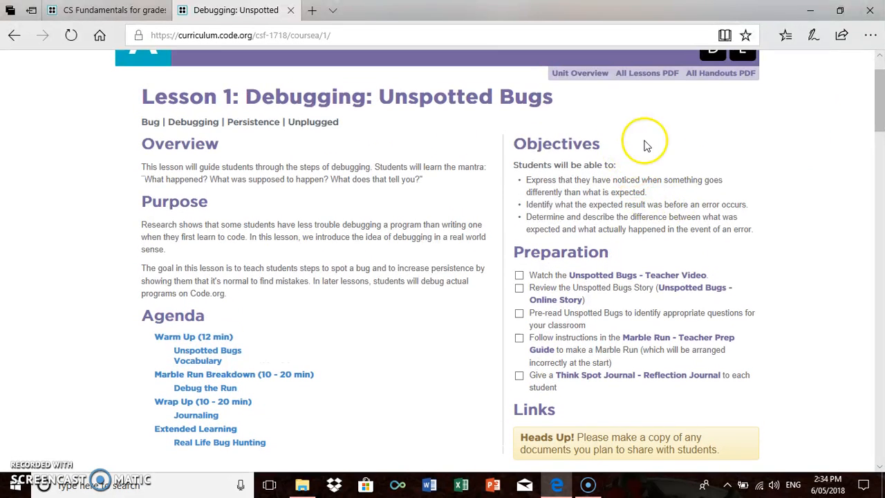
{"action": "mouse_move", "coordinate": [645, 169]}
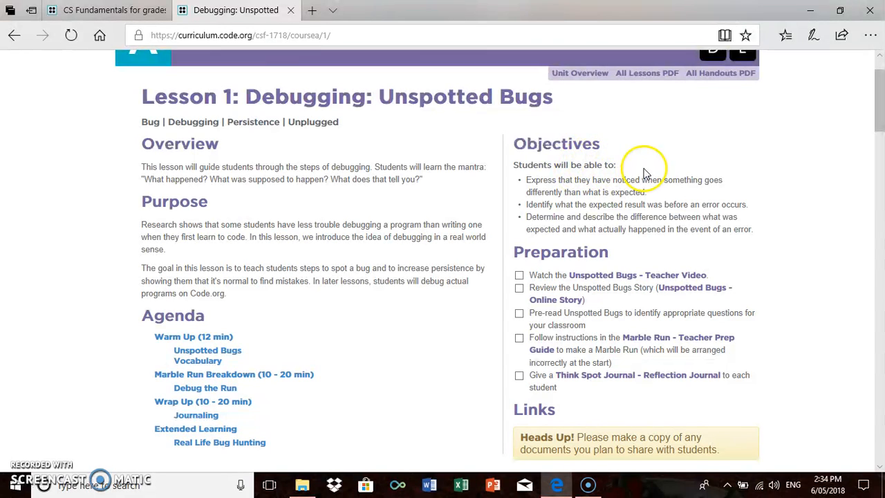
- Read on through the lesson's links and vocabulary sections
{"action": "scroll", "scroll_direction": "down", "scroll_amount": 3}
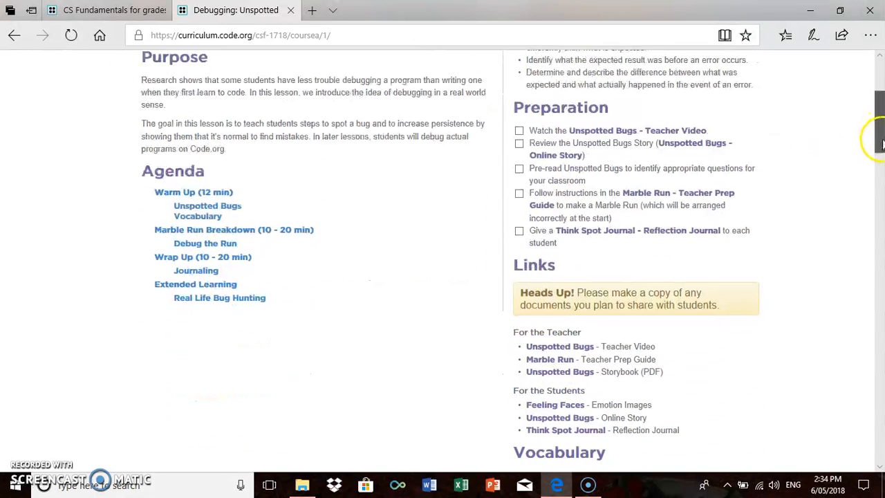
{"action": "scroll", "scroll_direction": "down", "scroll_amount": 3}
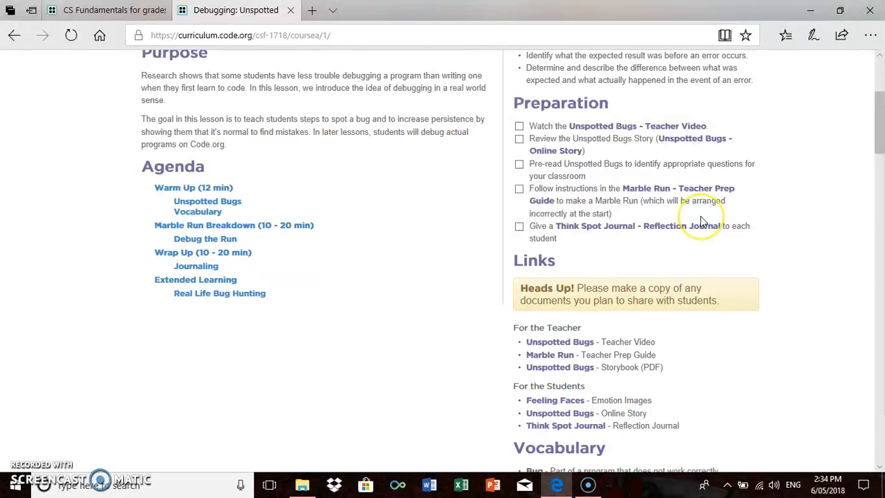
{"action": "mouse_move", "coordinate": [736, 160]}
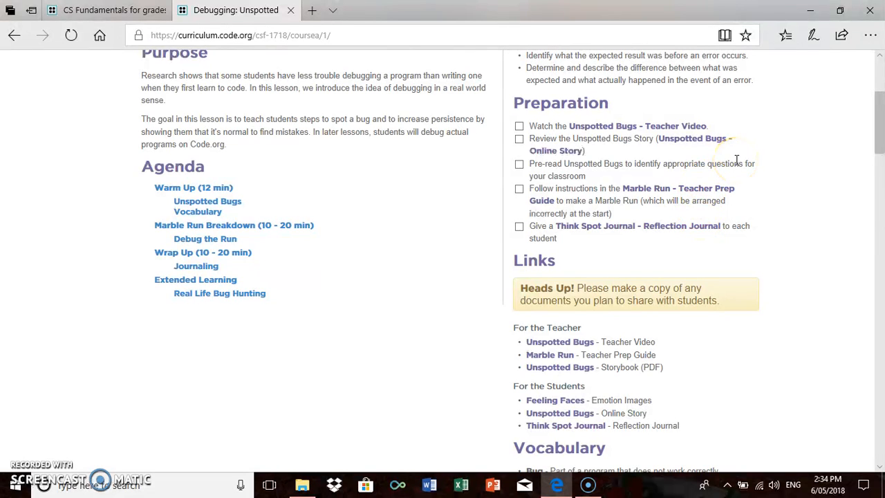
{"action": "mouse_move", "coordinate": [656, 127]}
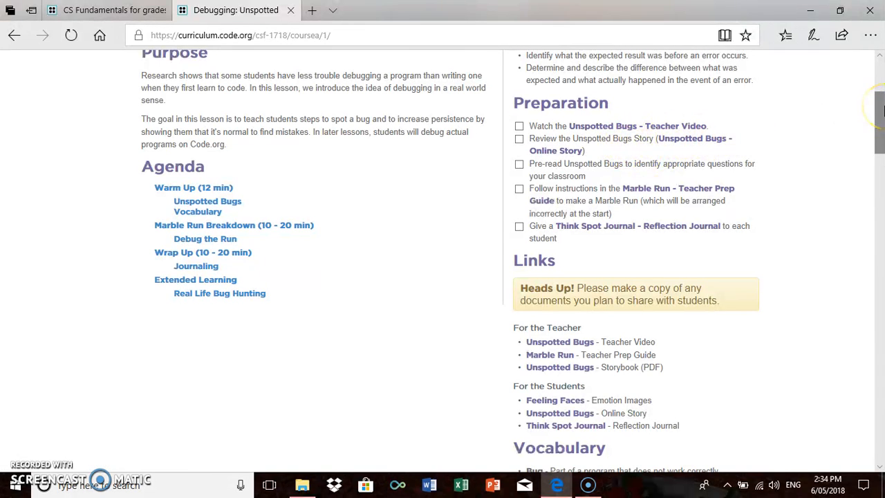
{"action": "scroll", "scroll_direction": "down", "scroll_amount": 3}
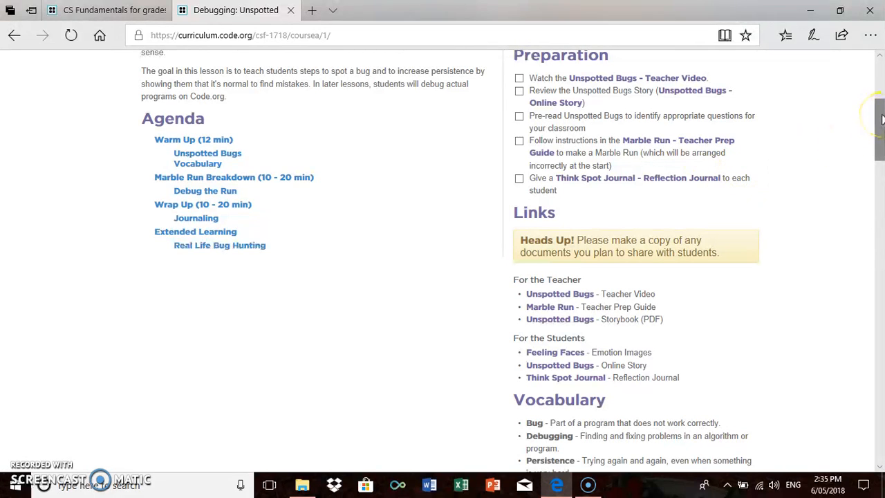
{"action": "scroll", "scroll_direction": "down", "scroll_amount": 3}
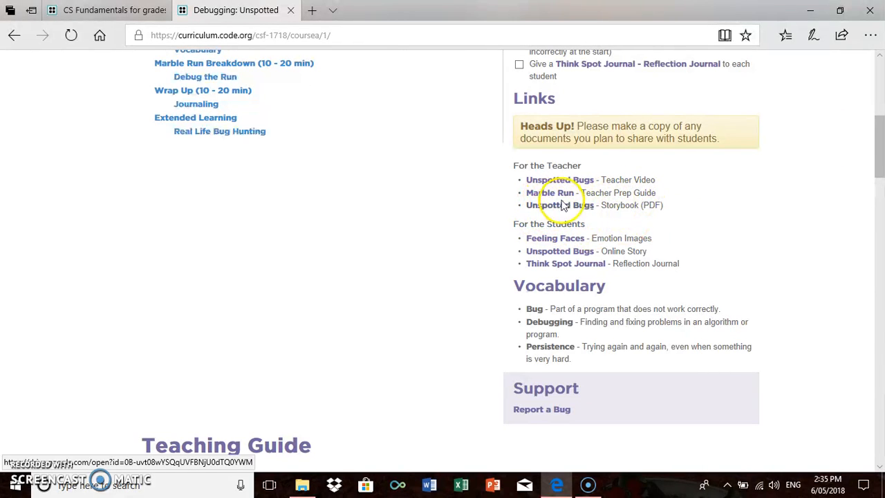
{"action": "mouse_move", "coordinate": [879, 173]}
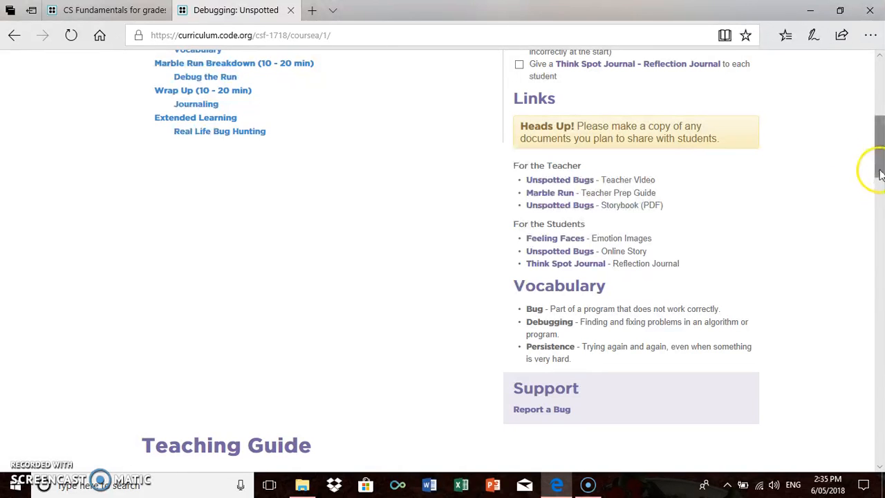
{"action": "scroll", "scroll_direction": "down", "scroll_amount": 3}
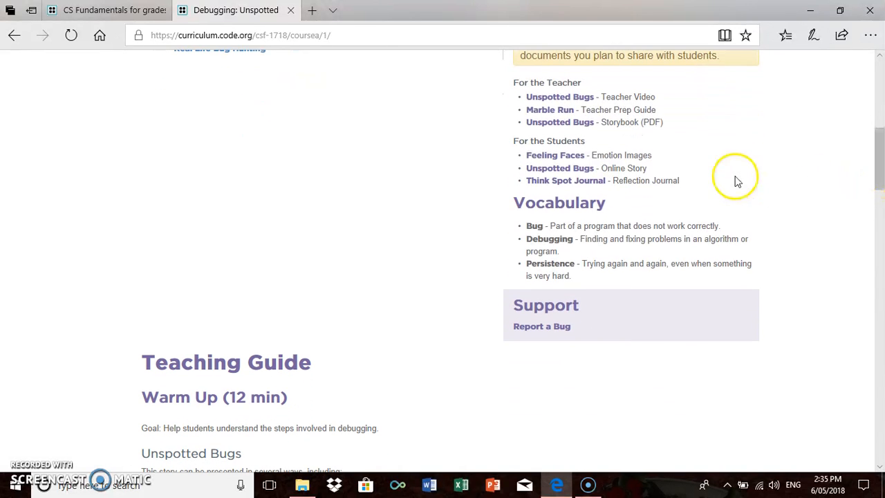
{"action": "mouse_move", "coordinate": [552, 219]}
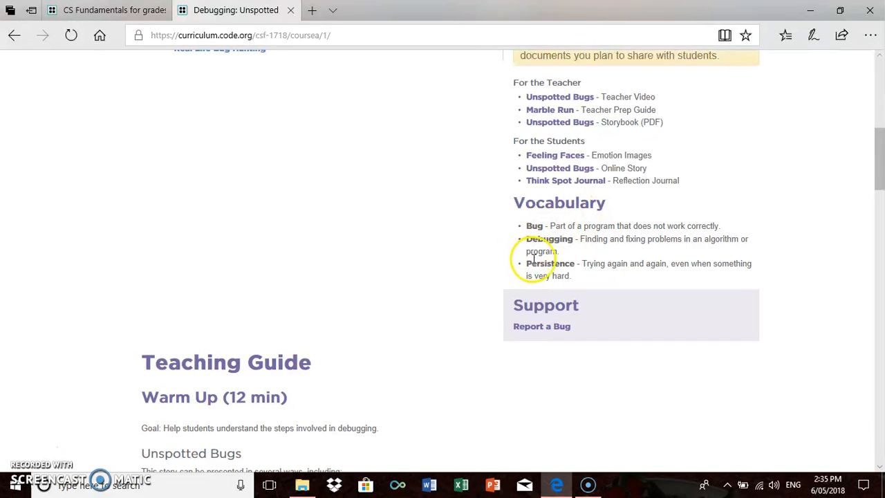
{"action": "mouse_move", "coordinate": [605, 218]}
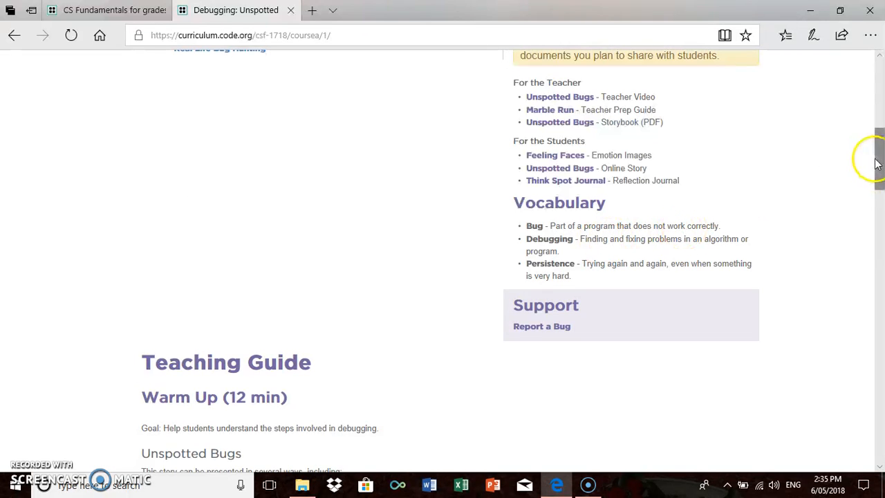
{"action": "mouse_move", "coordinate": [858, 210]}
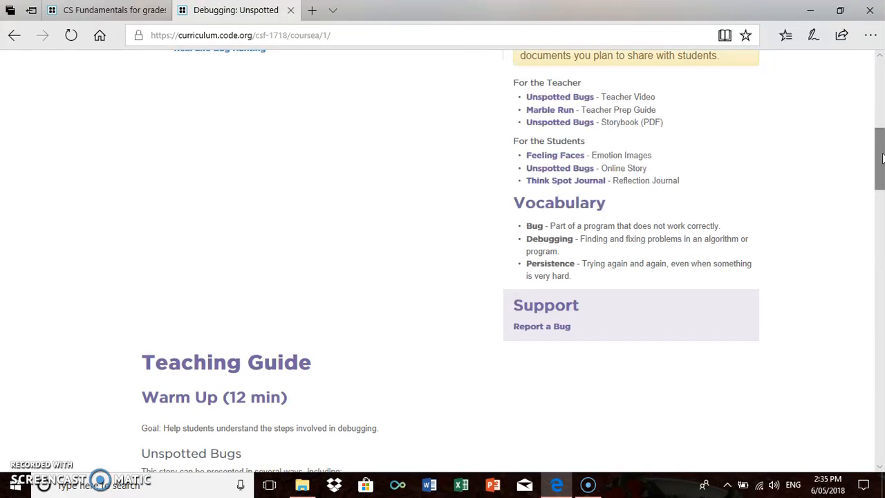
{"action": "scroll", "scroll_direction": "down", "scroll_amount": 3}
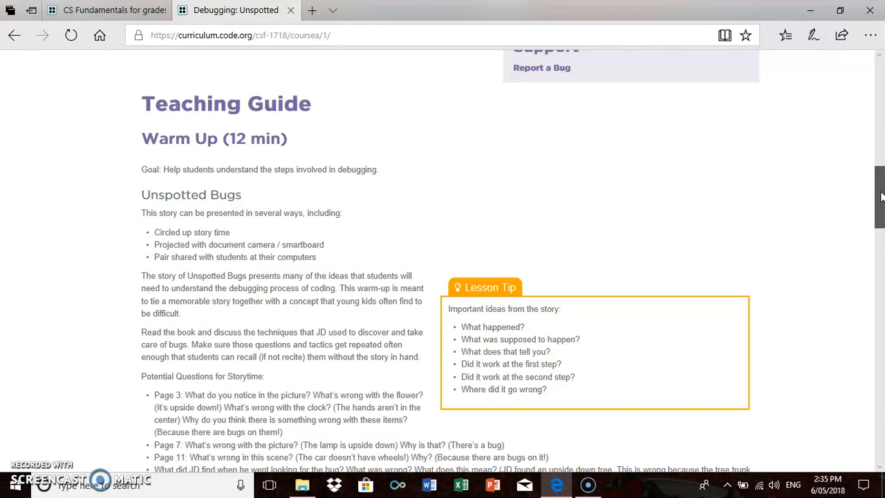
- Read the lesson's Marble Run, Wrap Up, Extended Learning and Standards sections to the end
{"action": "scroll", "scroll_direction": "down", "scroll_amount": 3}
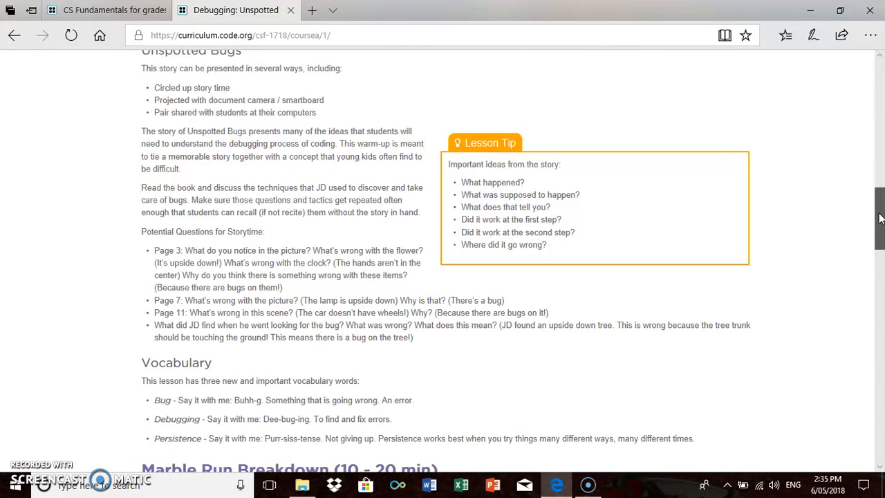
{"action": "scroll", "scroll_direction": "down", "scroll_amount": 3}
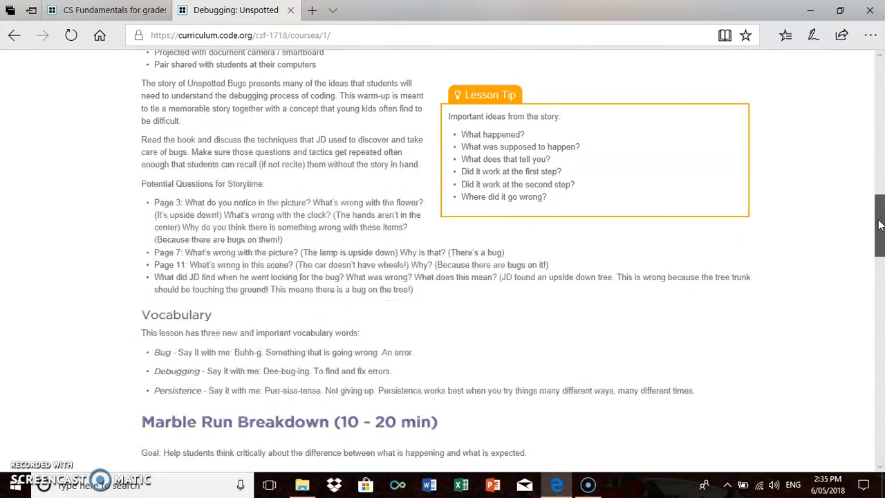
{"action": "scroll", "scroll_direction": "down", "scroll_amount": 3}
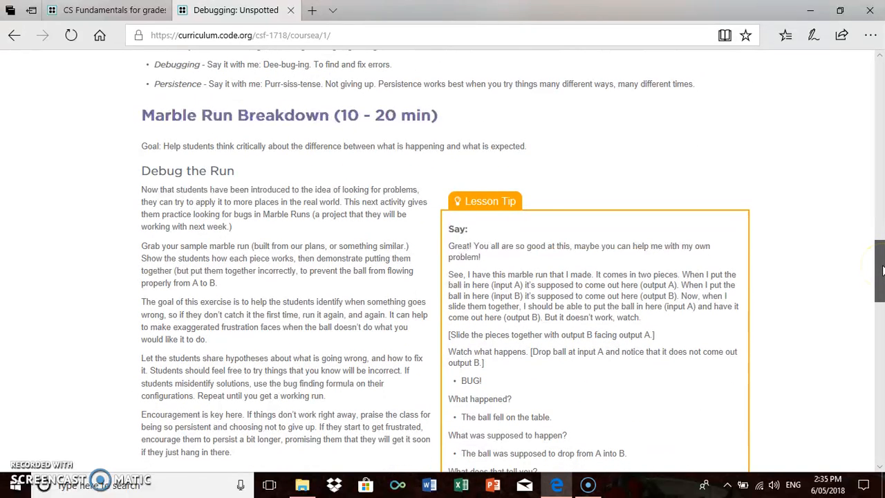
{"action": "scroll", "scroll_direction": "down", "scroll_amount": 3}
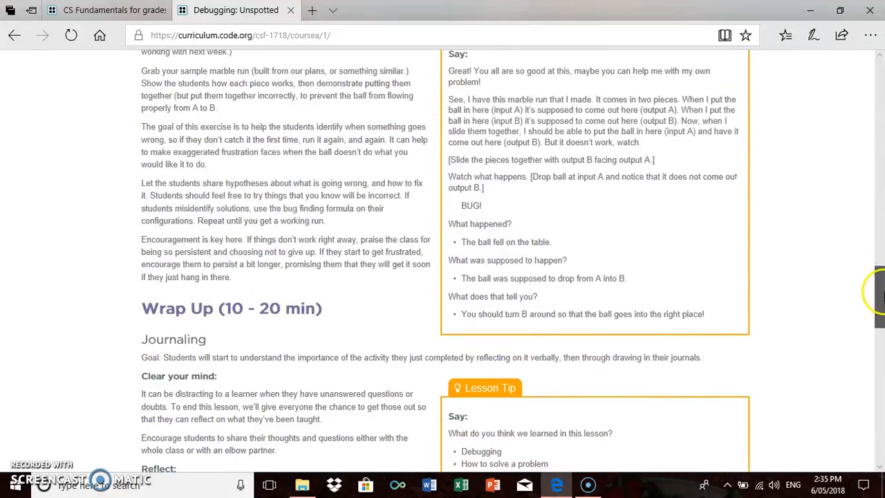
{"action": "scroll", "scroll_direction": "down", "scroll_amount": 3}
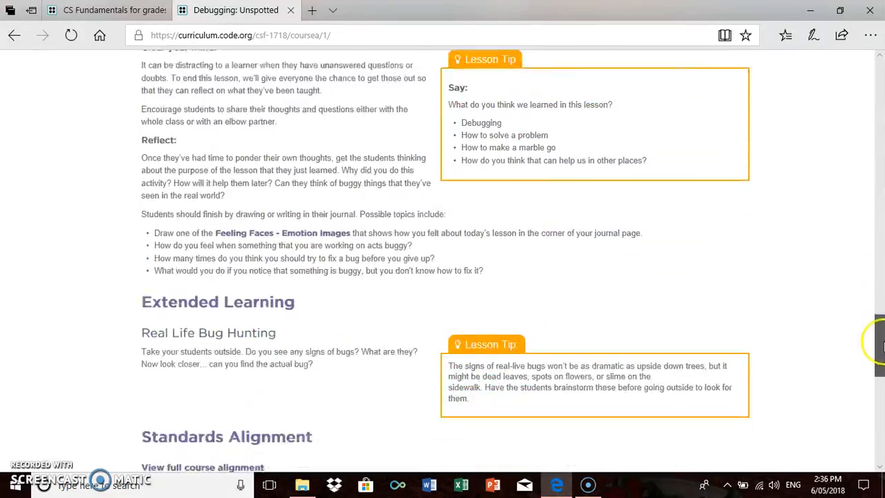
{"action": "scroll", "scroll_direction": "down", "scroll_amount": 3}
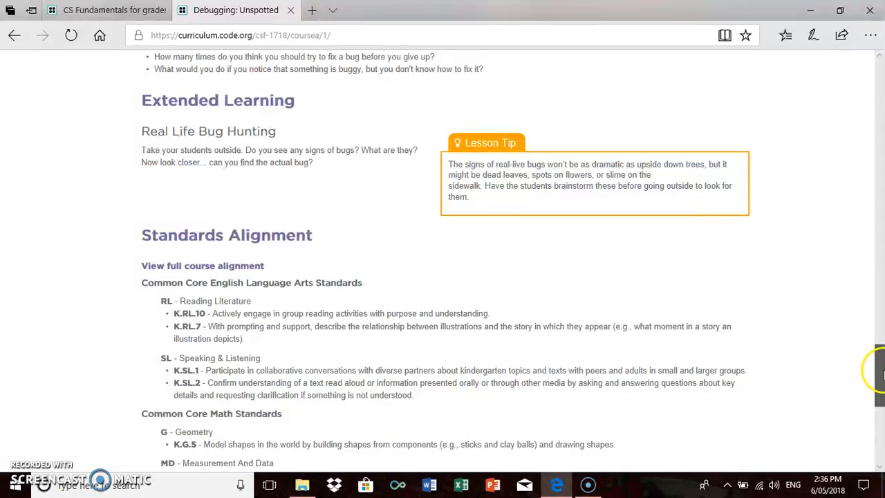
{"action": "scroll", "scroll_direction": "up", "scroll_amount": 3}
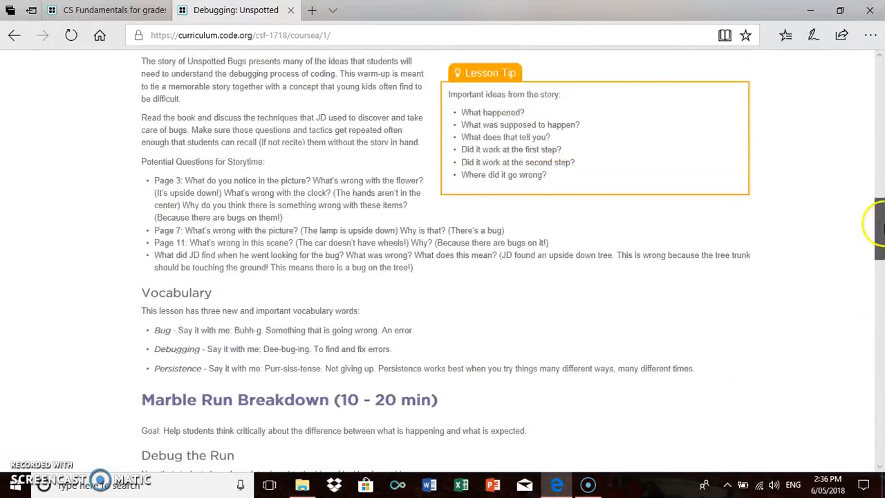
{"action": "scroll", "scroll_direction": "up", "scroll_amount": 3}
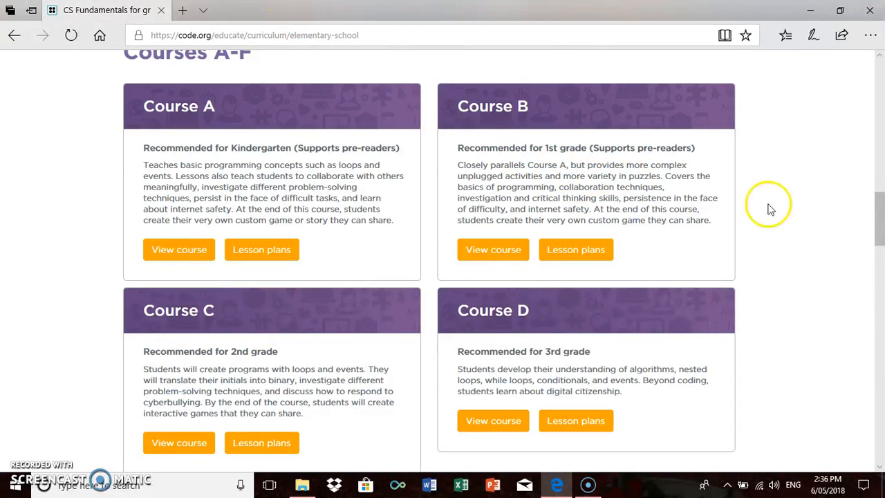
- Return to the Code.org home page via the site logo
{"action": "scroll", "scroll_direction": "up", "scroll_amount": 3}
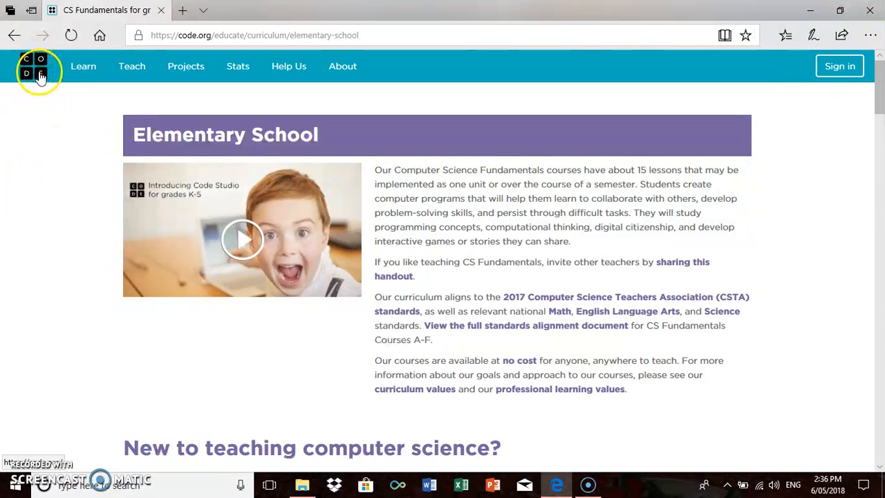
{"action": "mouse_move", "coordinate": [36, 76]}
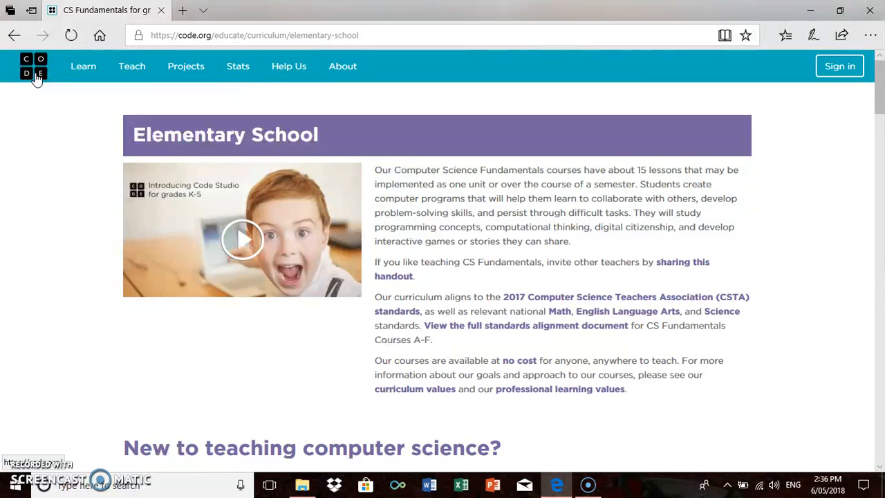
{"action": "left_click", "coordinate": [34, 67]}
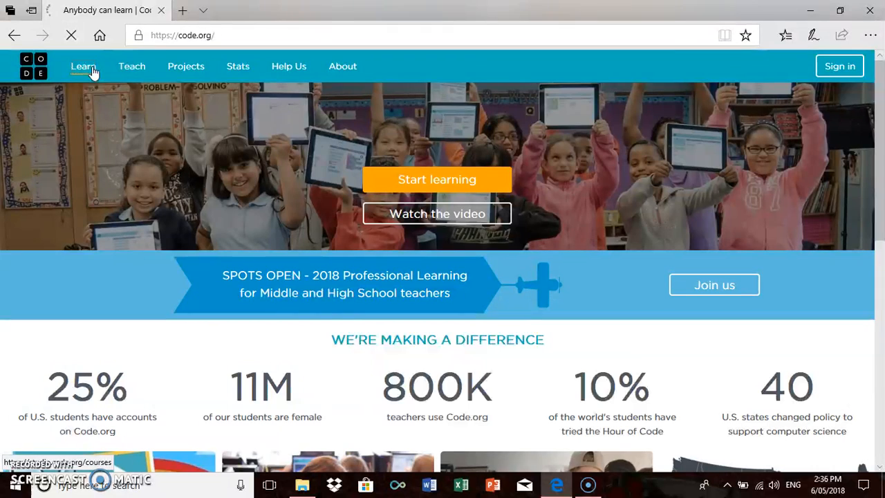
- Go to the Learn course catalog and choose Learn more under Grades K-5
{"action": "left_click", "coordinate": [80, 66]}
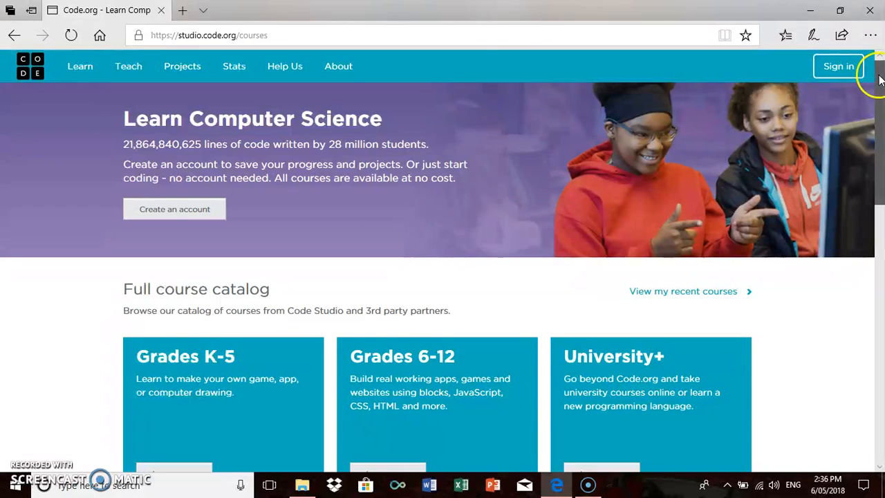
{"action": "scroll", "scroll_direction": "down", "scroll_amount": 3}
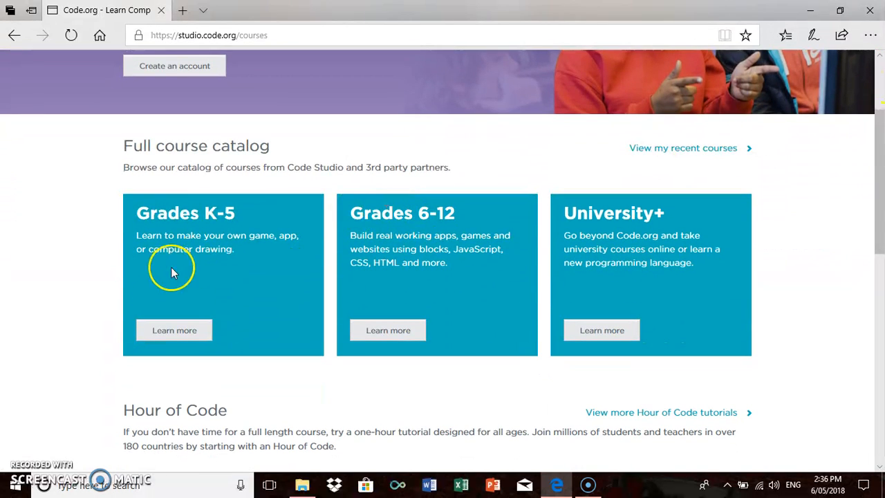
{"action": "left_click", "coordinate": [174, 330]}
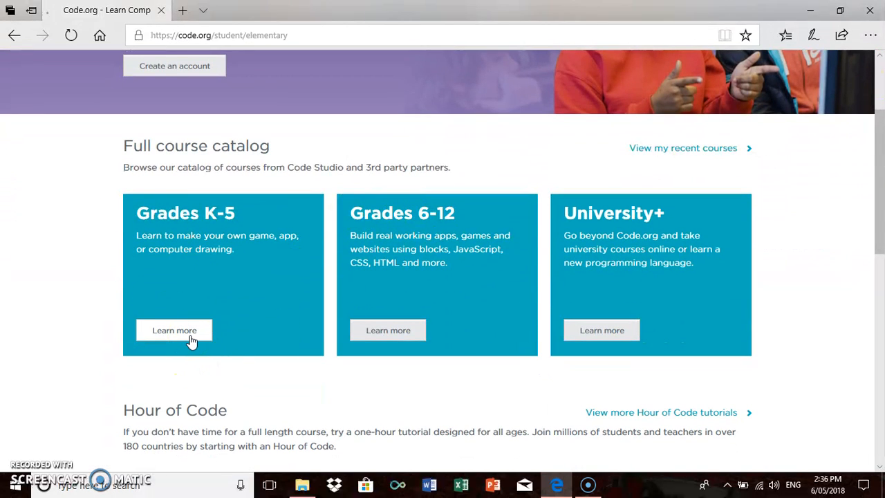
- Scroll the Grades K-5 page to the Express and Course A–B listings and choose Course A
{"action": "left_click", "coordinate": [175, 329]}
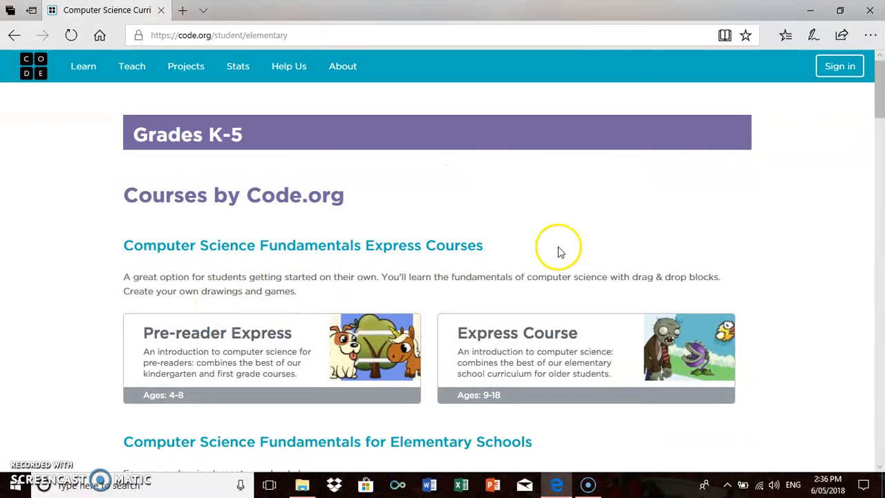
{"action": "scroll", "scroll_direction": "down", "scroll_amount": 3}
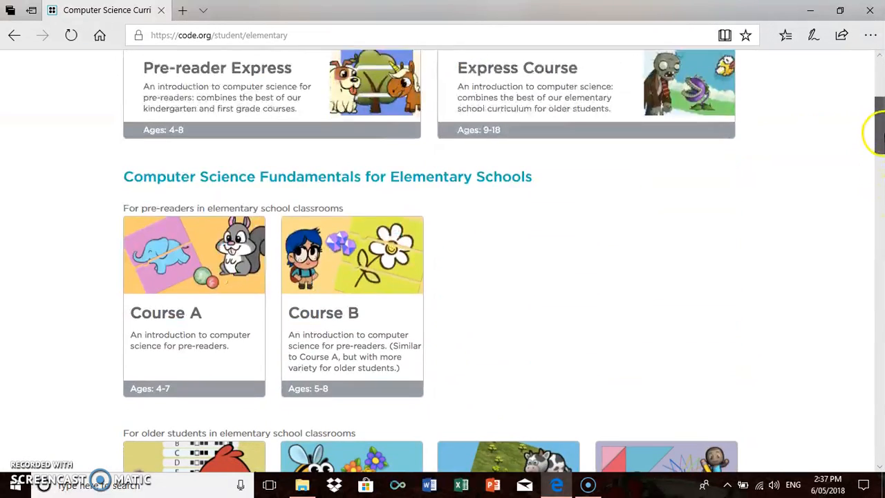
{"action": "scroll", "scroll_direction": "down", "scroll_amount": 3}
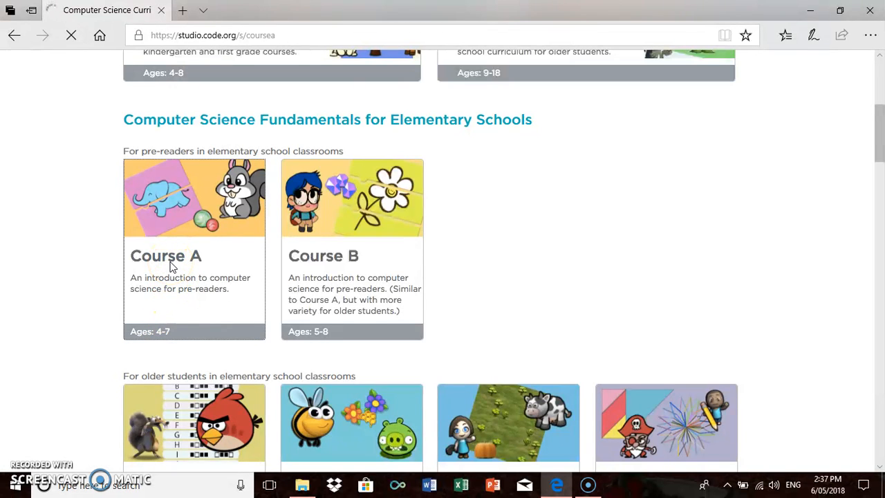
- Scroll the Course A lesson list down to Lesson 6: Programming in Maze and its puzzle bubbles
{"action": "left_click", "coordinate": [166, 256]}
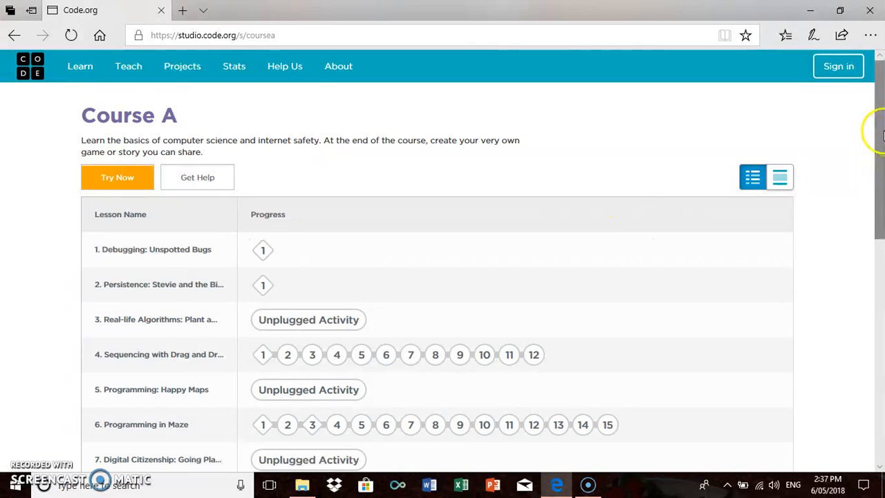
{"action": "scroll", "scroll_direction": "down", "scroll_amount": 3}
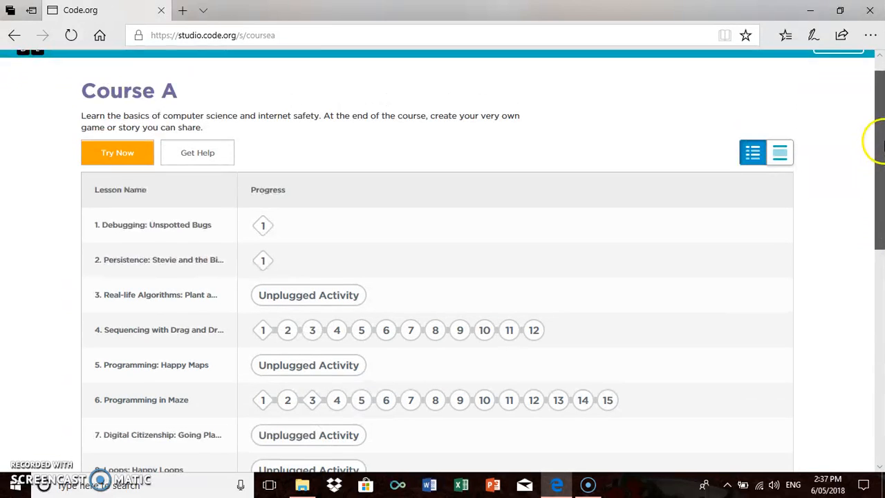
{"action": "scroll", "scroll_direction": "down", "scroll_amount": 3}
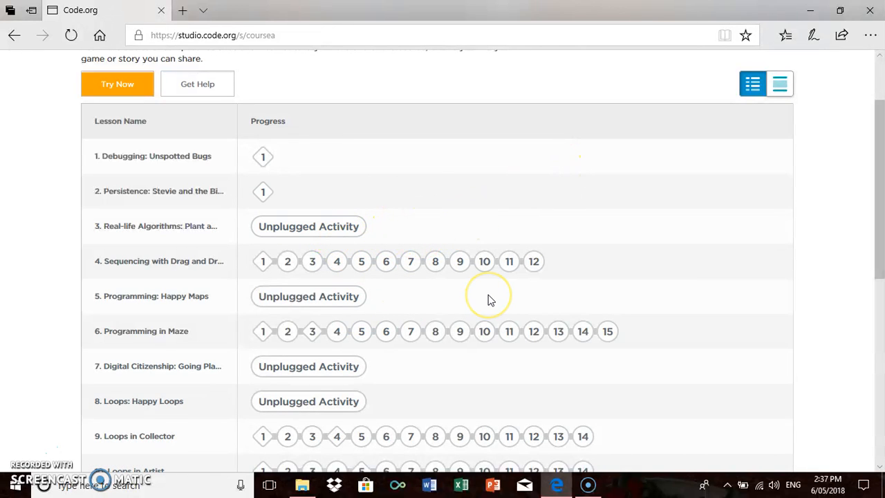
{"action": "mouse_move", "coordinate": [878, 249]}
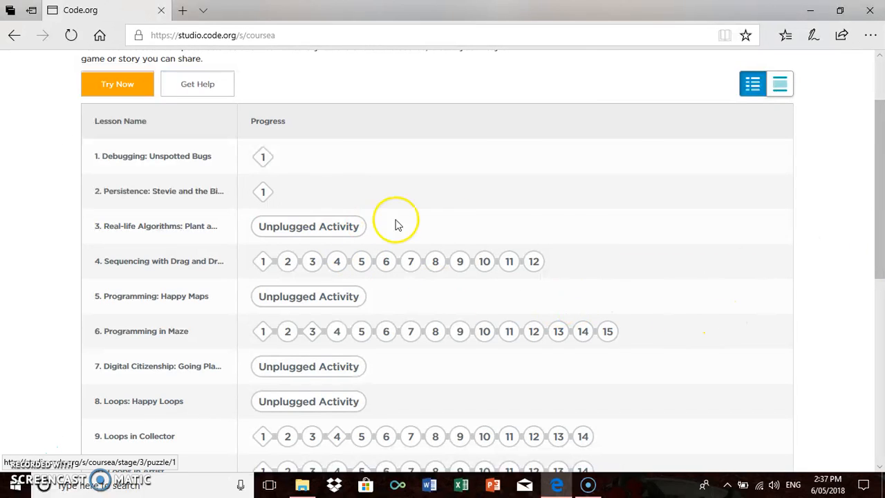
{"action": "scroll", "scroll_direction": "down", "scroll_amount": 3}
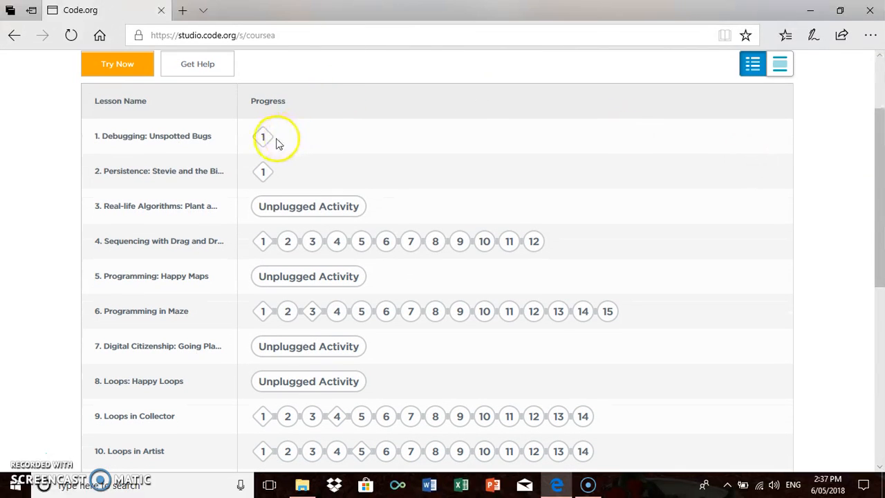
{"action": "mouse_move", "coordinate": [263, 137]}
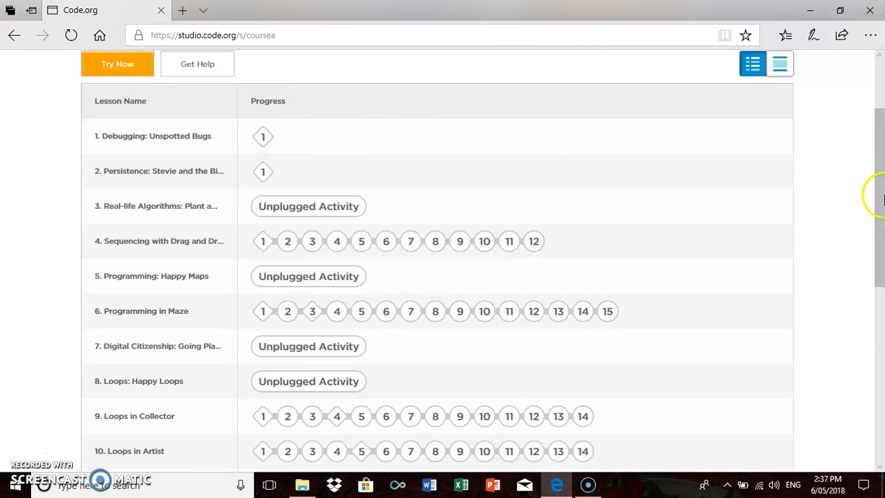
{"action": "scroll", "scroll_direction": "down", "scroll_amount": 3}
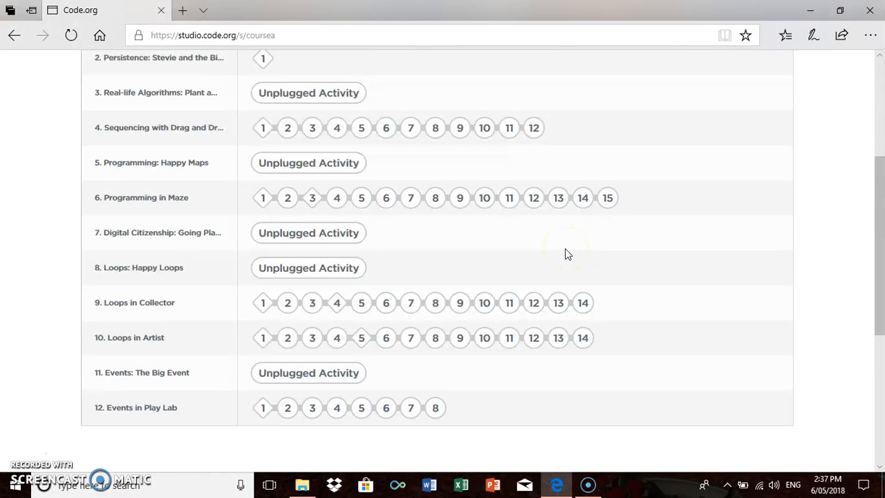
{"action": "mouse_move", "coordinate": [160, 255]}
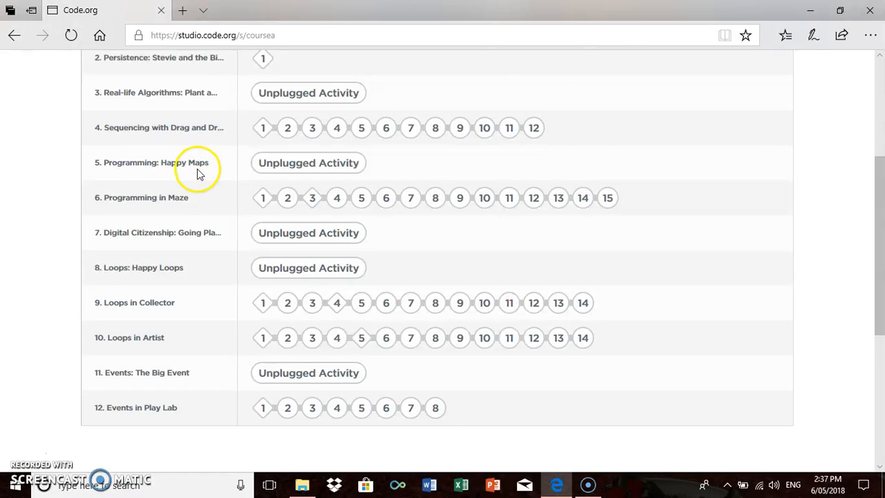
{"action": "mouse_move", "coordinate": [216, 202]}
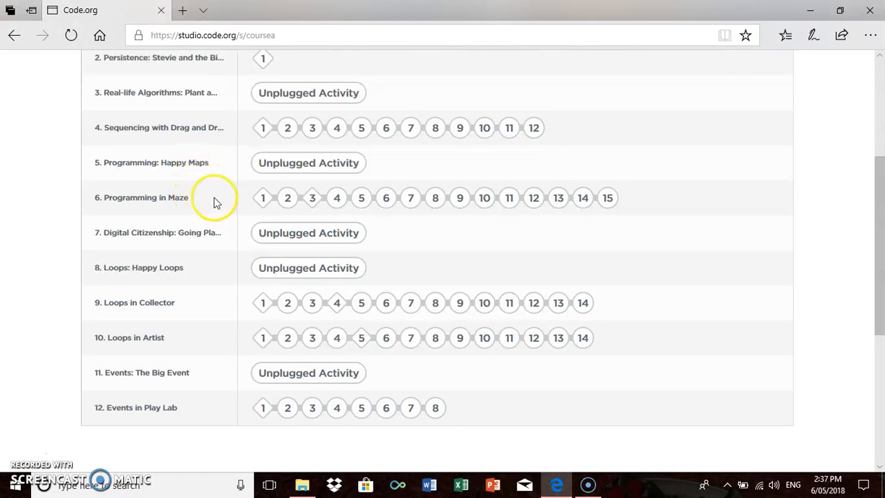
{"action": "mouse_move", "coordinate": [529, 247]}
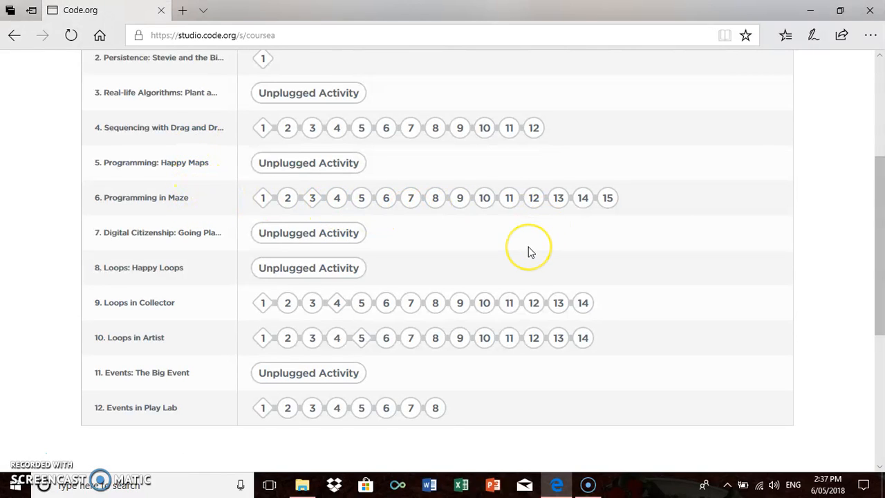
{"action": "mouse_move", "coordinate": [531, 252]}
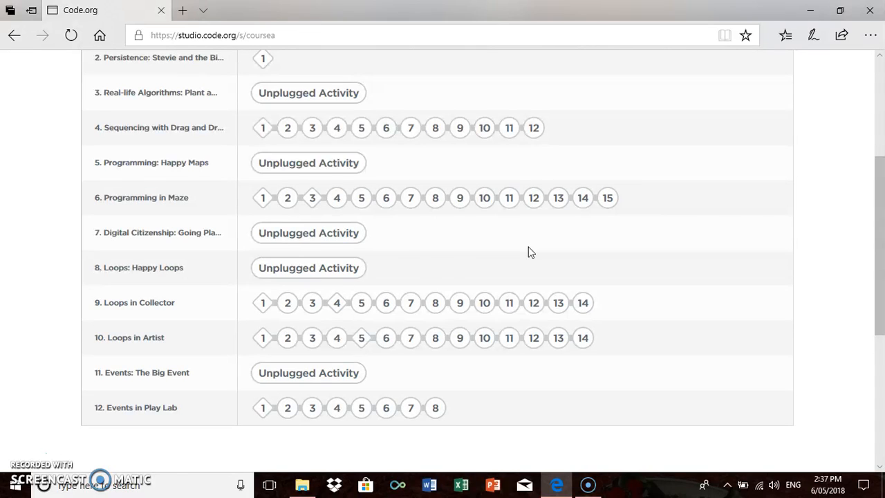
{"action": "mouse_move", "coordinate": [262, 198]}
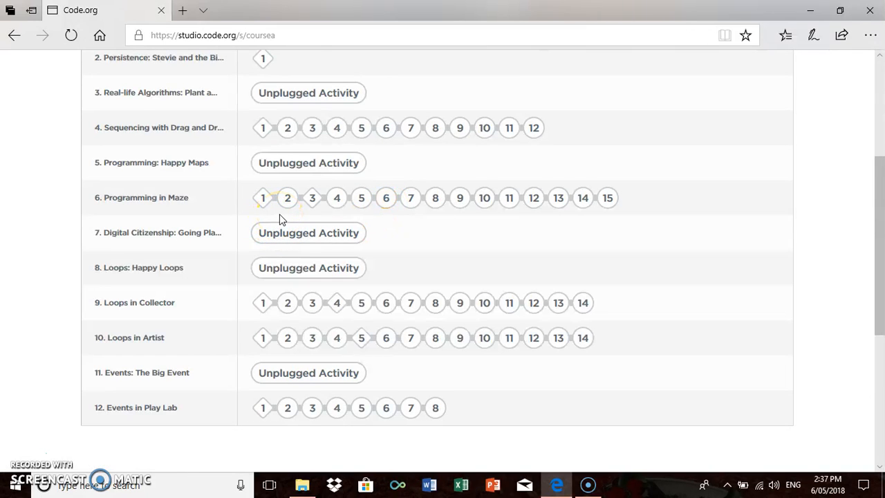
{"action": "mouse_move", "coordinate": [263, 202]}
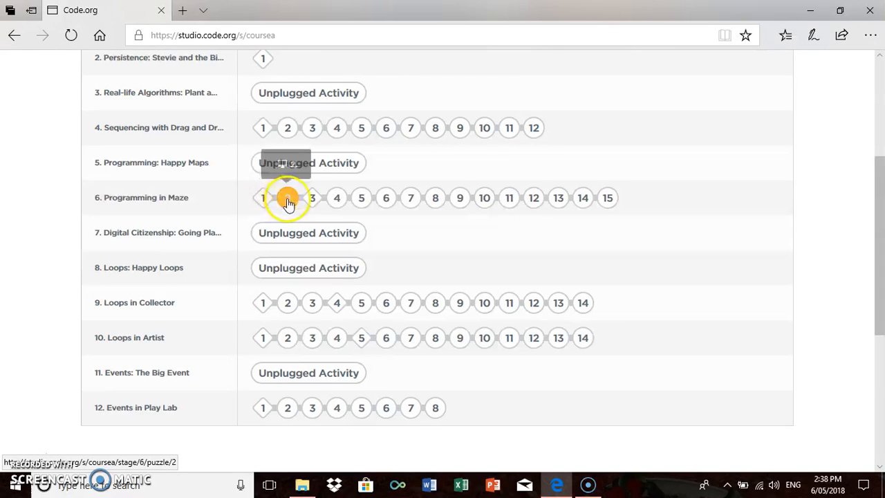
- Enter Maze puzzle 2 and place two W arrow blocks under when run
{"action": "left_click", "coordinate": [288, 198]}
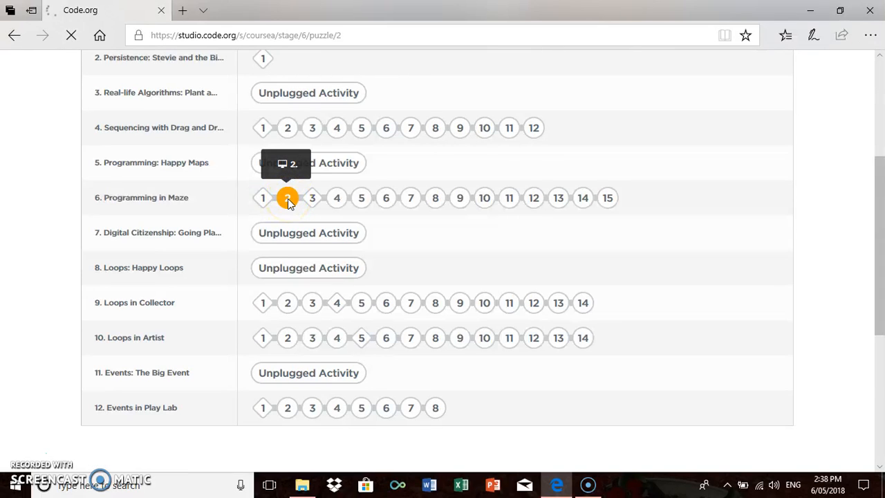
{"action": "left_click", "coordinate": [288, 198]}
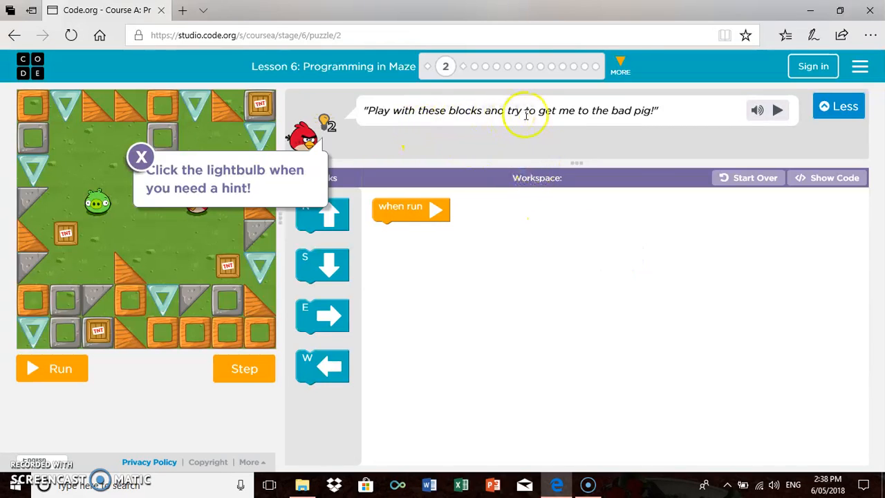
{"action": "mouse_move", "coordinate": [141, 155]}
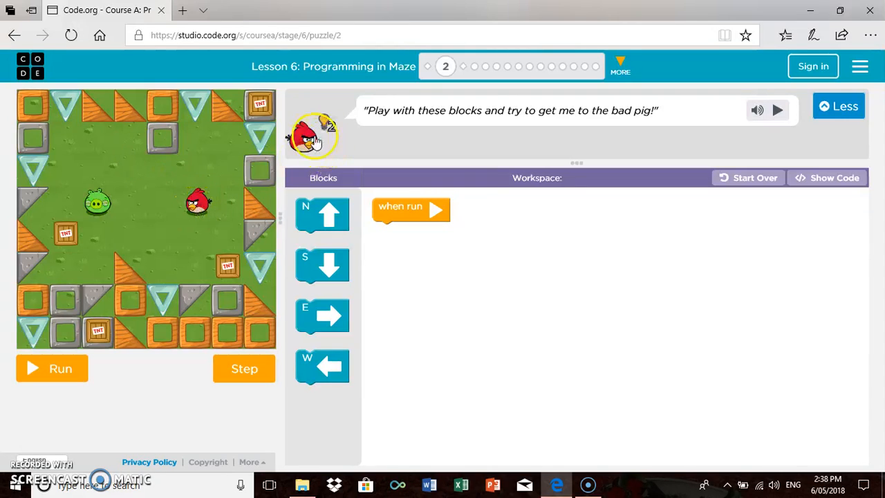
{"action": "mouse_move", "coordinate": [192, 357]}
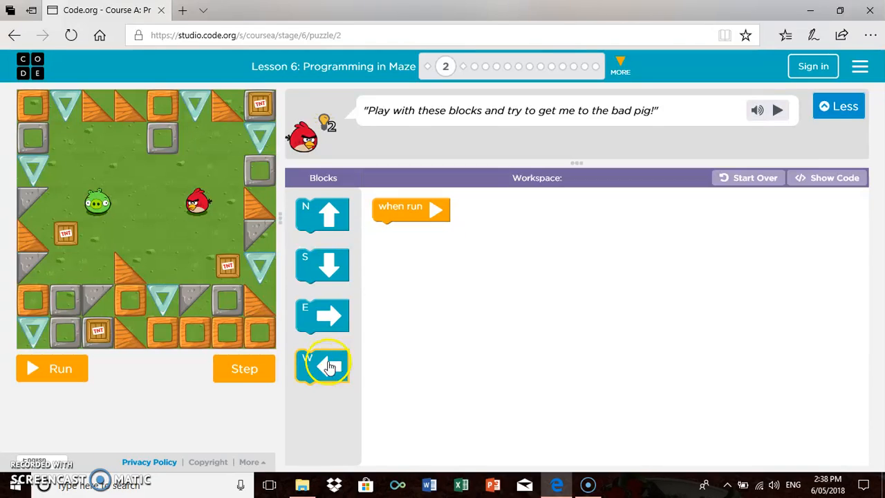
{"action": "left_click_drag", "start_coordinate": [323, 360], "coordinate": [398, 238]}
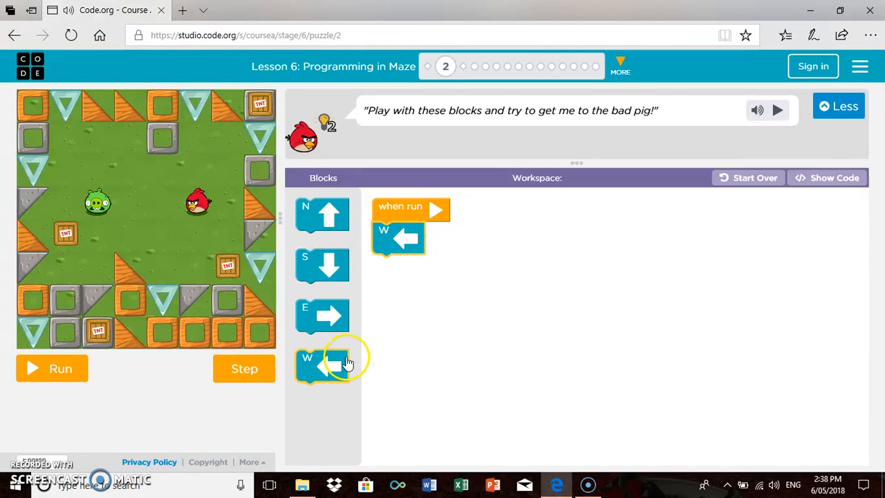
{"action": "left_click_drag", "start_coordinate": [321, 359], "coordinate": [402, 270]}
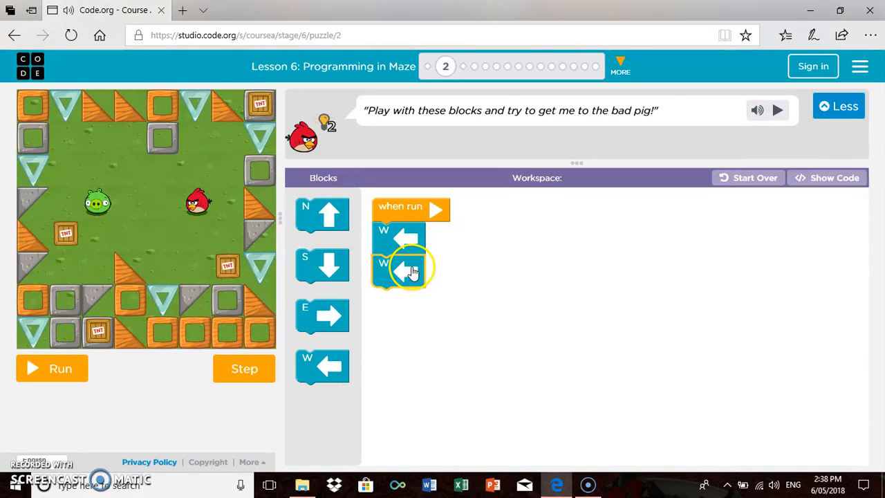
{"action": "mouse_move", "coordinate": [62, 368]}
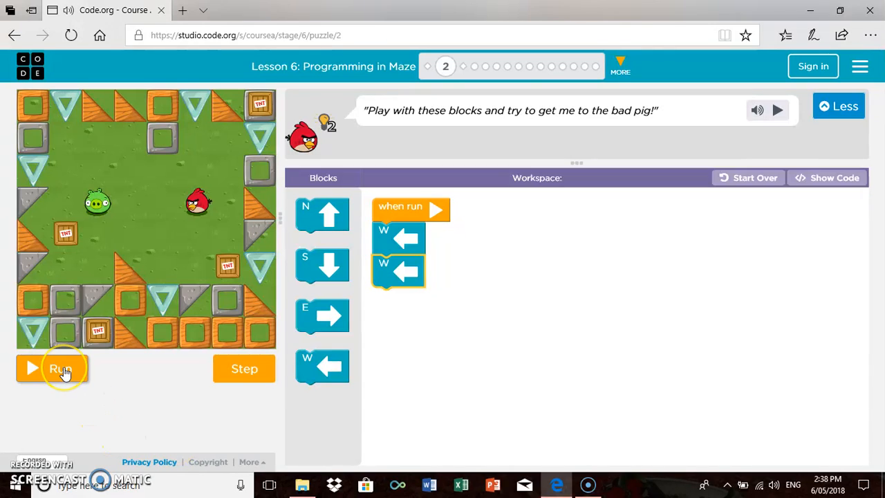
- Run the two-west program, see the bird stop short, and reset it to its start
{"action": "left_click", "coordinate": [62, 368]}
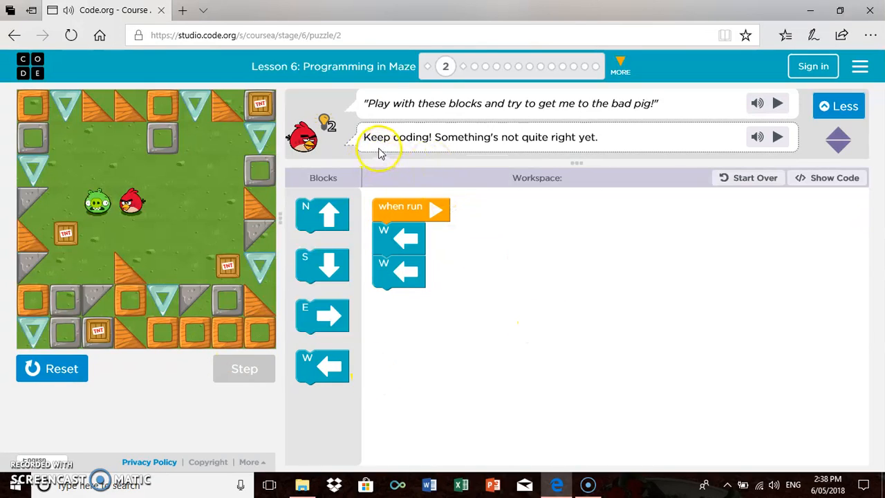
{"action": "mouse_move", "coordinate": [596, 155]}
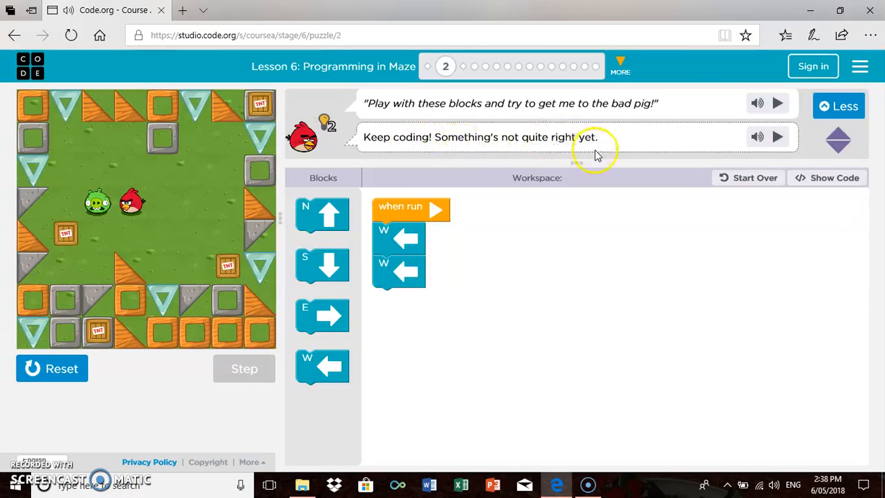
{"action": "mouse_move", "coordinate": [318, 318]}
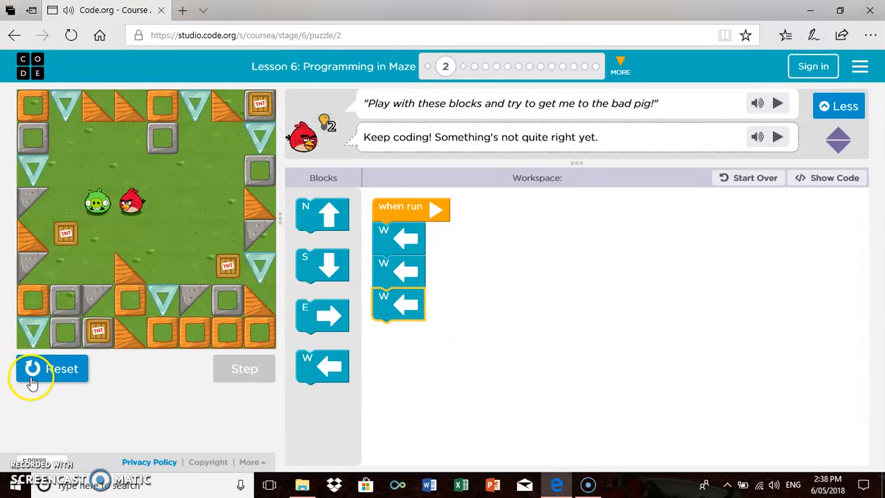
{"action": "left_click", "coordinate": [50, 367]}
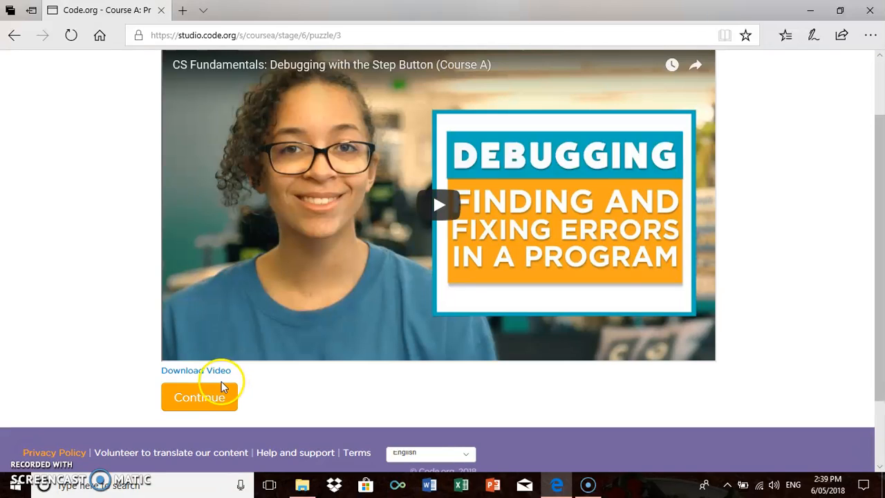
- Continue past the debugging video to load puzzle 4's two-west starter program
{"action": "left_click", "coordinate": [199, 397]}
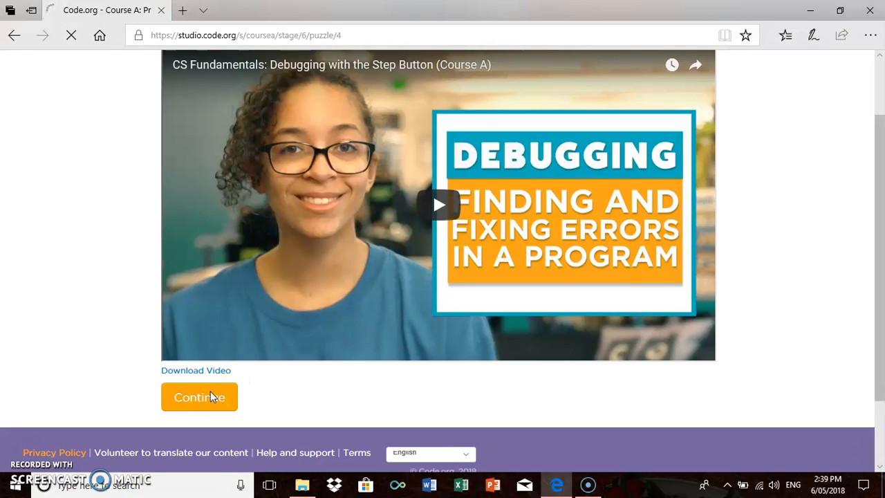
{"action": "left_click", "coordinate": [199, 397]}
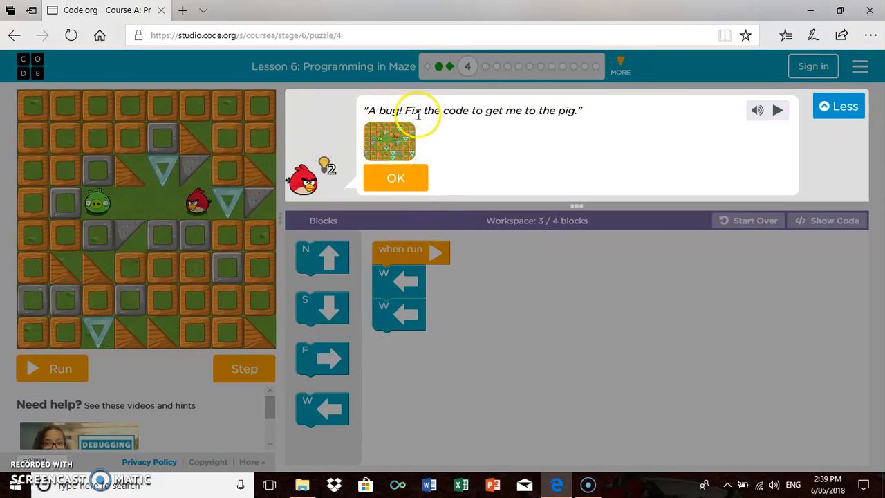
{"action": "mouse_move", "coordinate": [406, 280]}
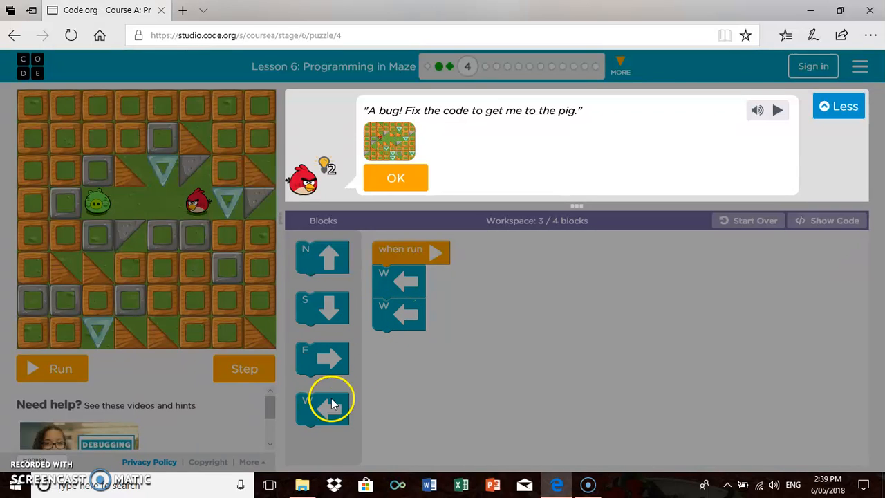
- Add a third west move, run puzzle 4 to completion, and continue to puzzle 5
{"action": "left_click", "coordinate": [396, 177]}
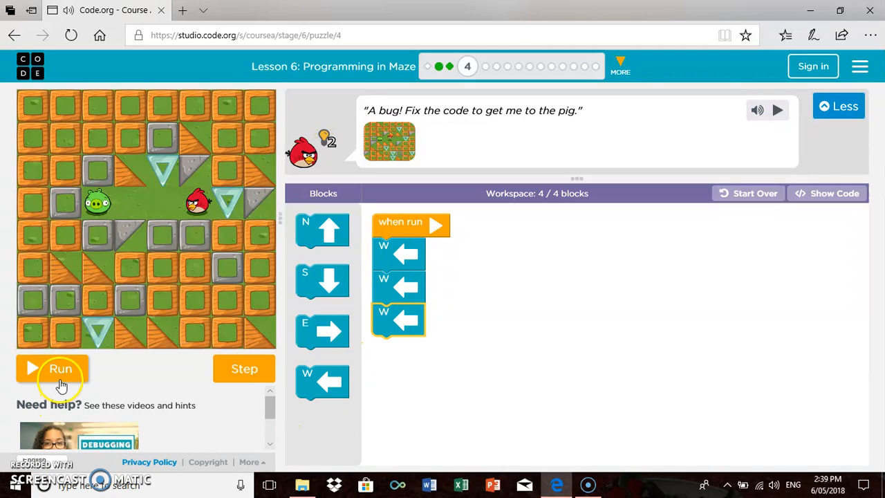
{"action": "left_click", "coordinate": [61, 368]}
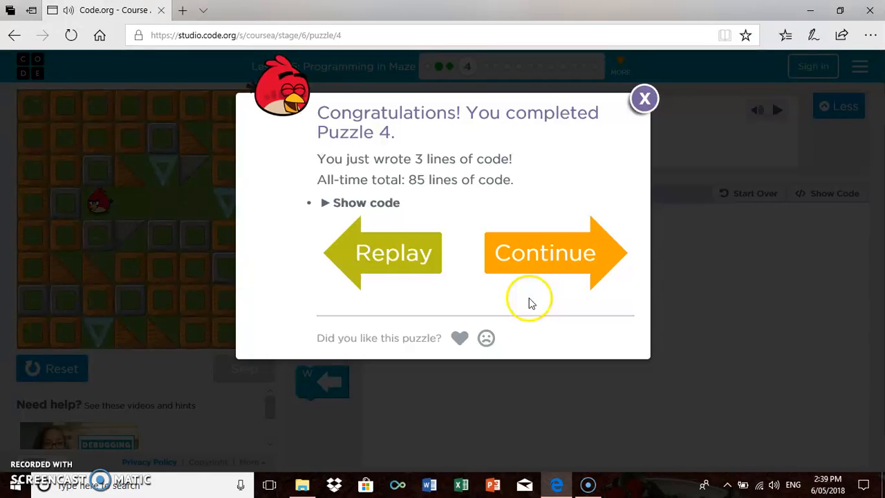
{"action": "mouse_move", "coordinate": [573, 259]}
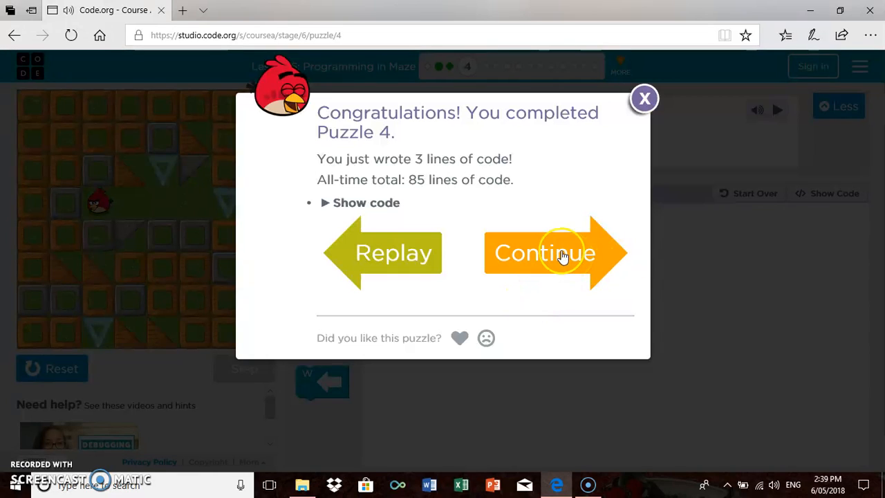
{"action": "left_click", "coordinate": [545, 253]}
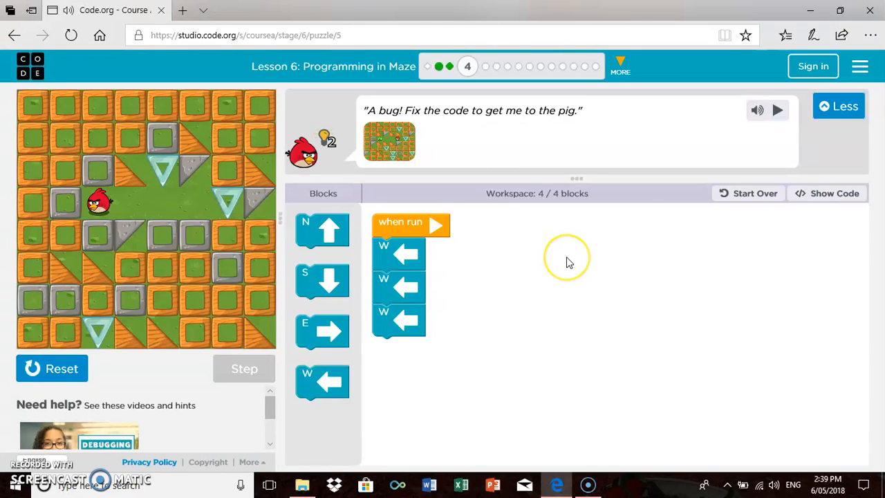
- Remove the trailing north move, add a fourth east move, and run puzzle 5 to the pig
{"action": "left_click", "coordinate": [490, 67]}
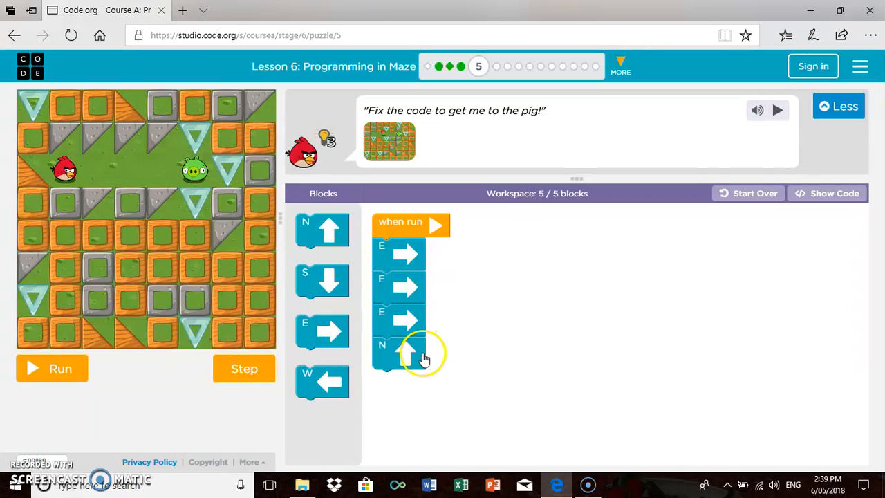
{"action": "mouse_move", "coordinate": [412, 353]}
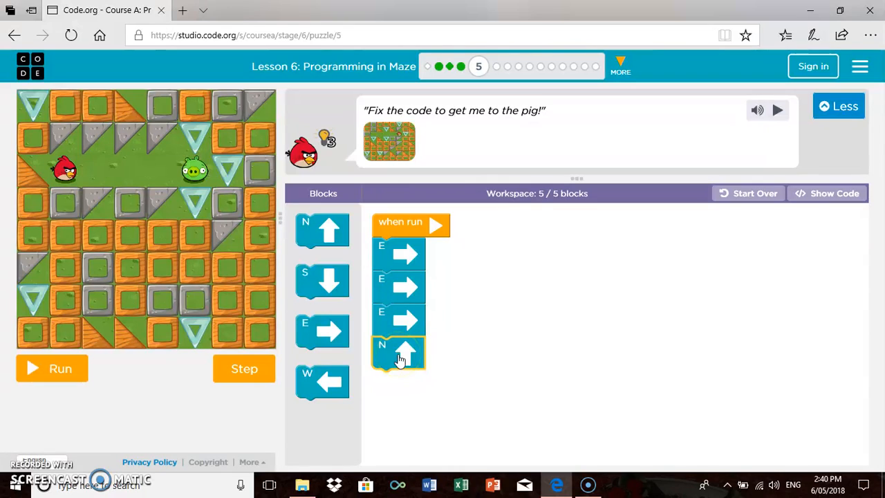
{"action": "left_click_drag", "start_coordinate": [398, 353], "coordinate": [346, 422]}
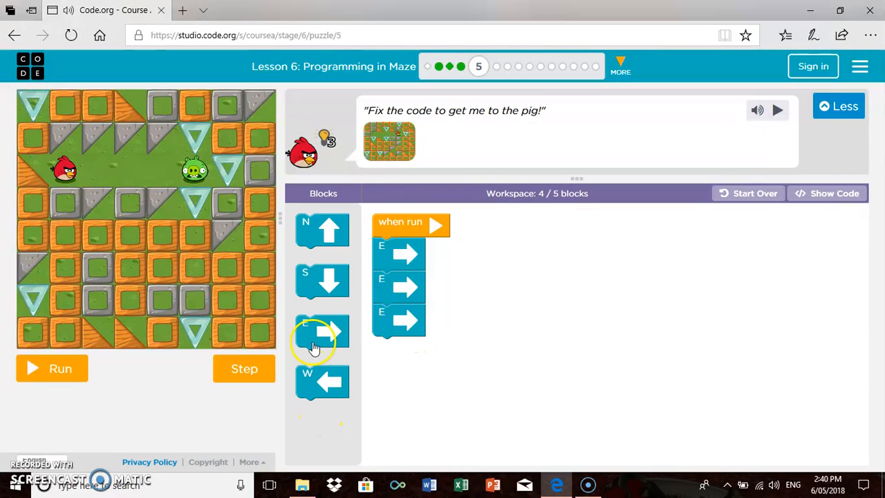
{"action": "left_click_drag", "start_coordinate": [321, 332], "coordinate": [400, 354]}
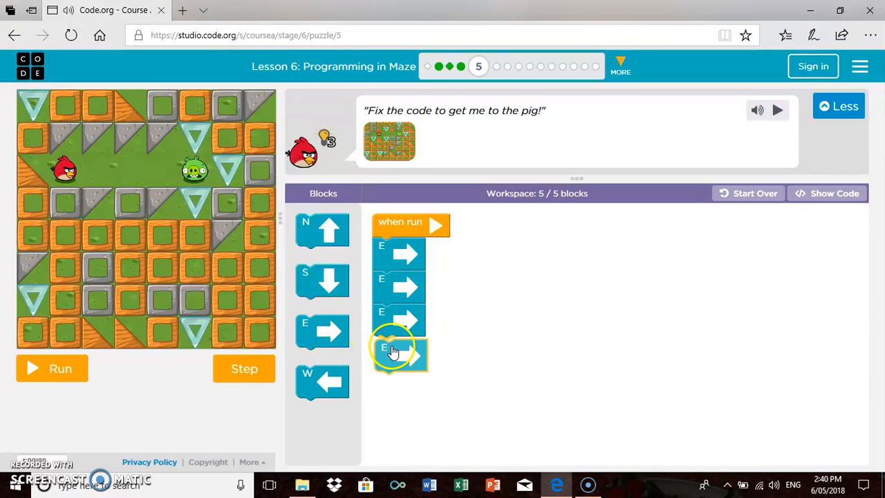
{"action": "left_click", "coordinate": [53, 368]}
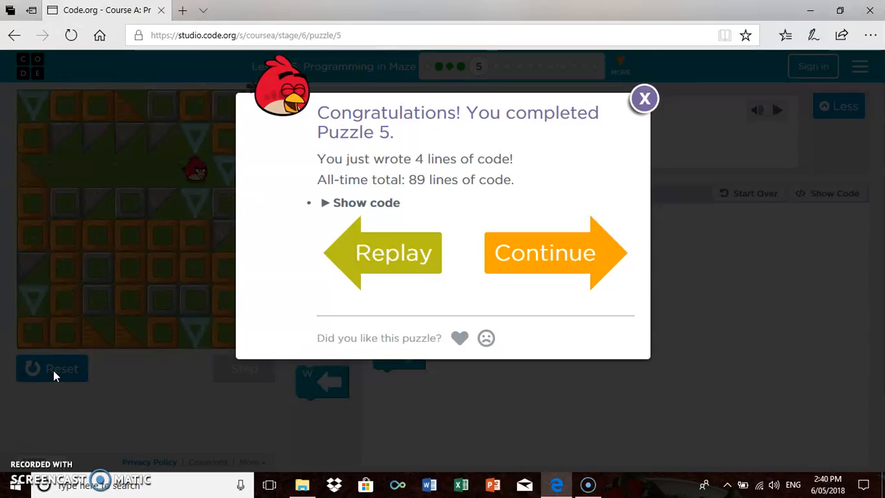
{"action": "mouse_move", "coordinate": [534, 256]}
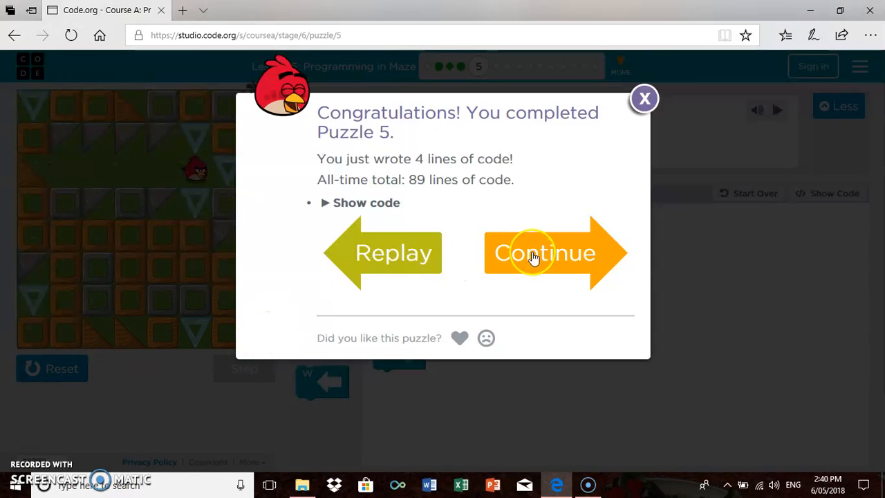
- Continue from the Congratulations dialog to puzzle 6's east-south-north starter program
{"action": "left_click", "coordinate": [546, 253]}
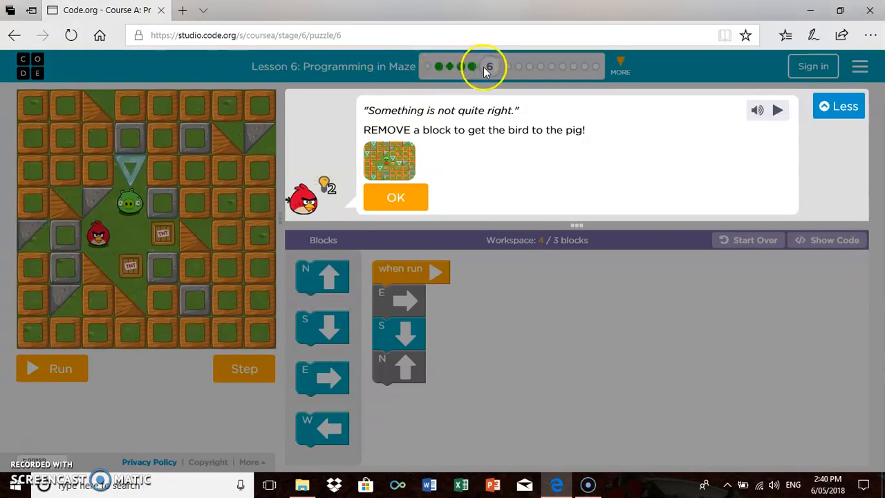
{"action": "mouse_move", "coordinate": [444, 68]}
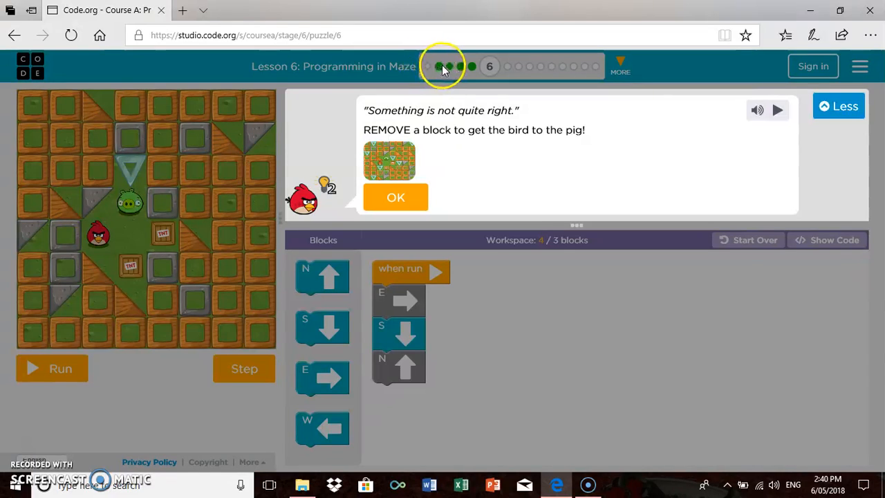
{"action": "mouse_move", "coordinate": [459, 69]}
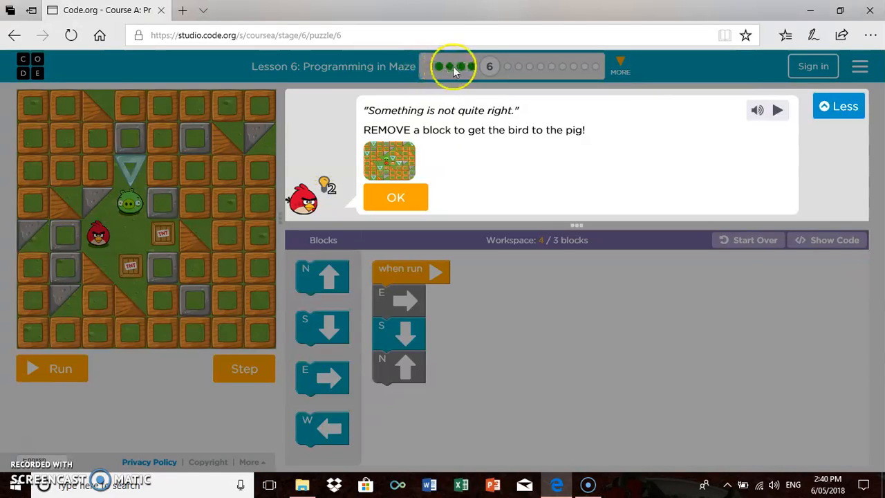